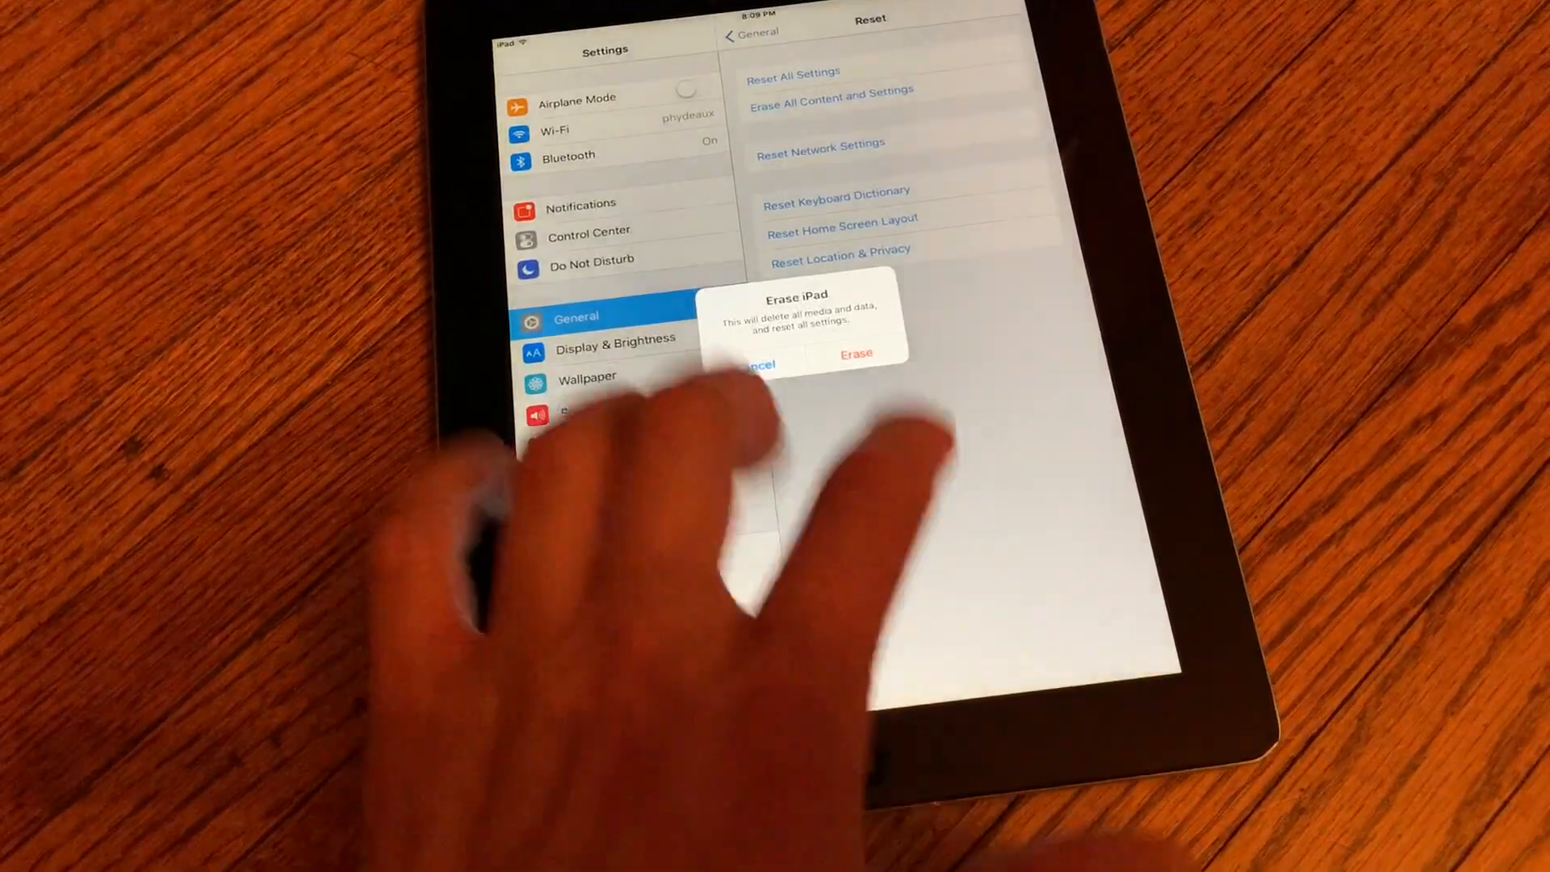
# Respond to the Erase iPad confirmation and return to the Reset options page.
pyautogui.click(755, 365)
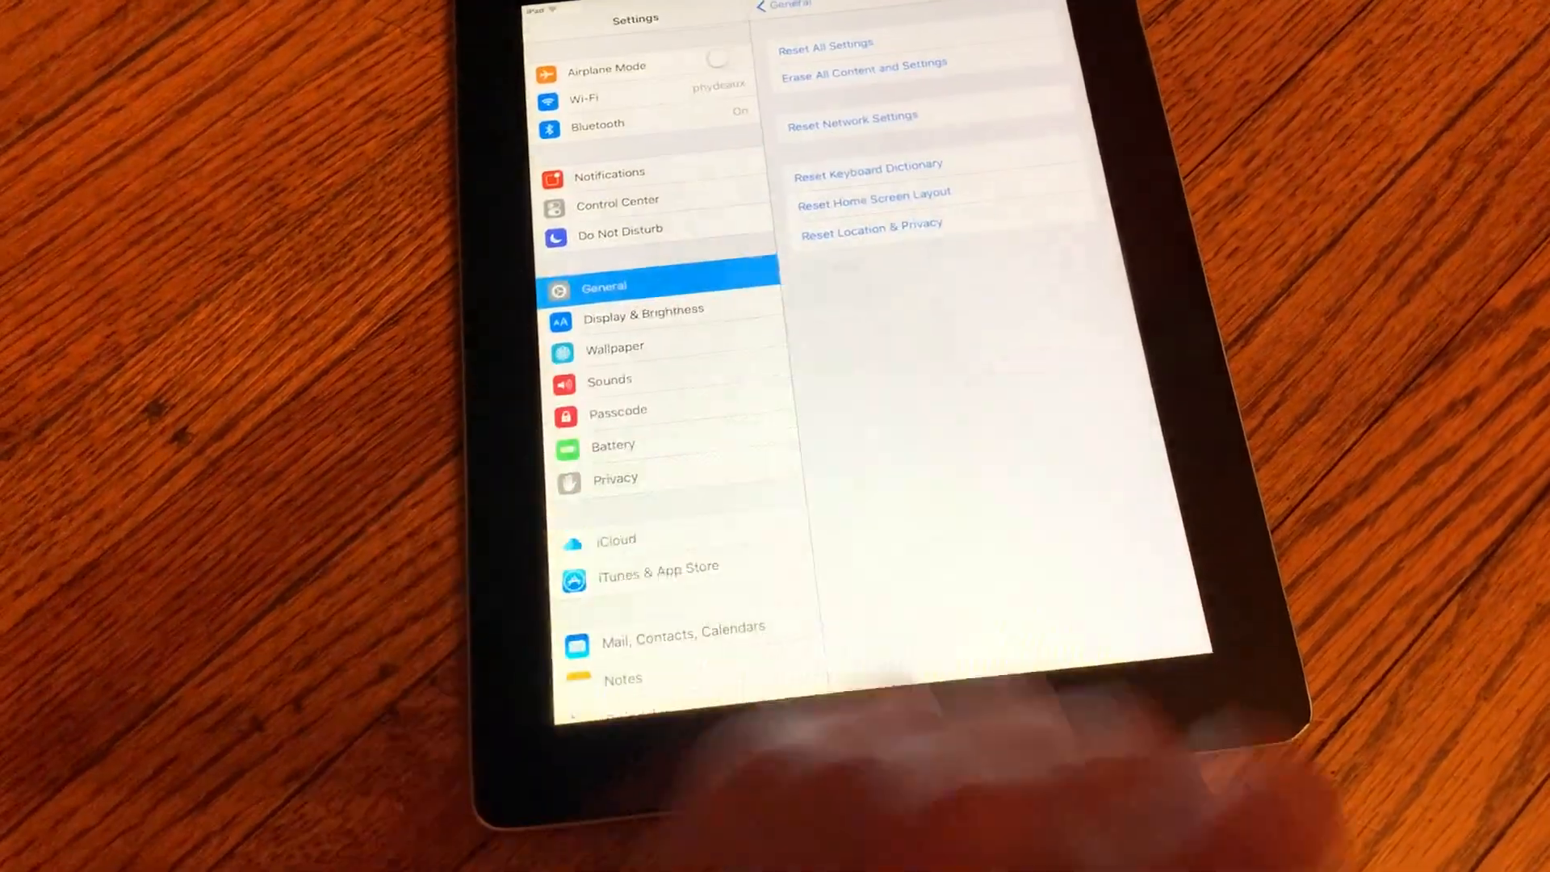
pyautogui.click(862, 64)
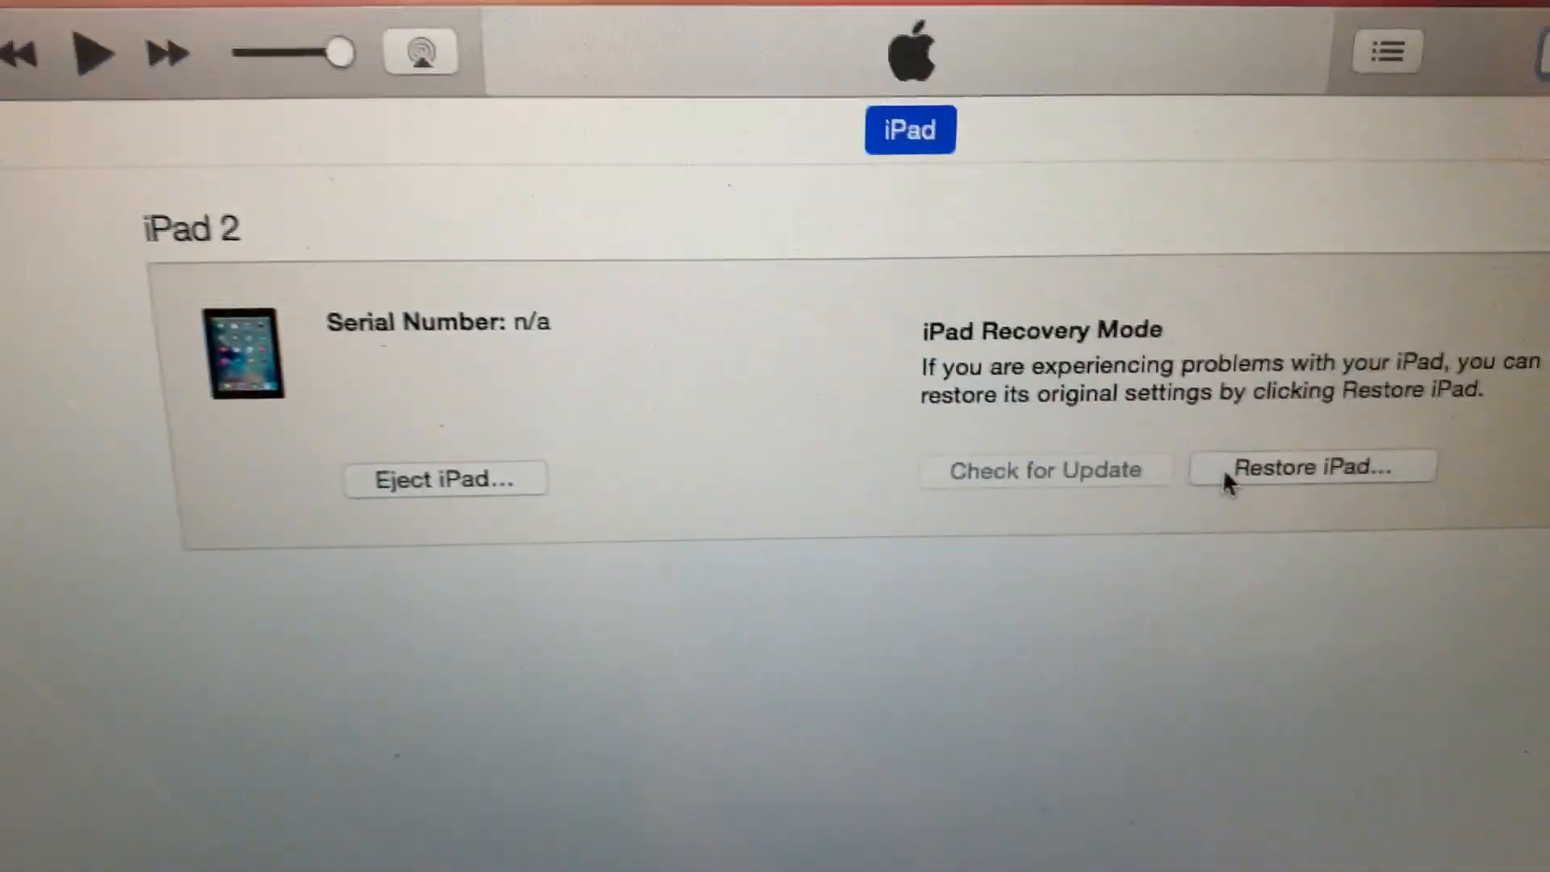
# Restore the recovery-mode iPad to factory settings with Restore and Update.
pyautogui.click(1309, 467)
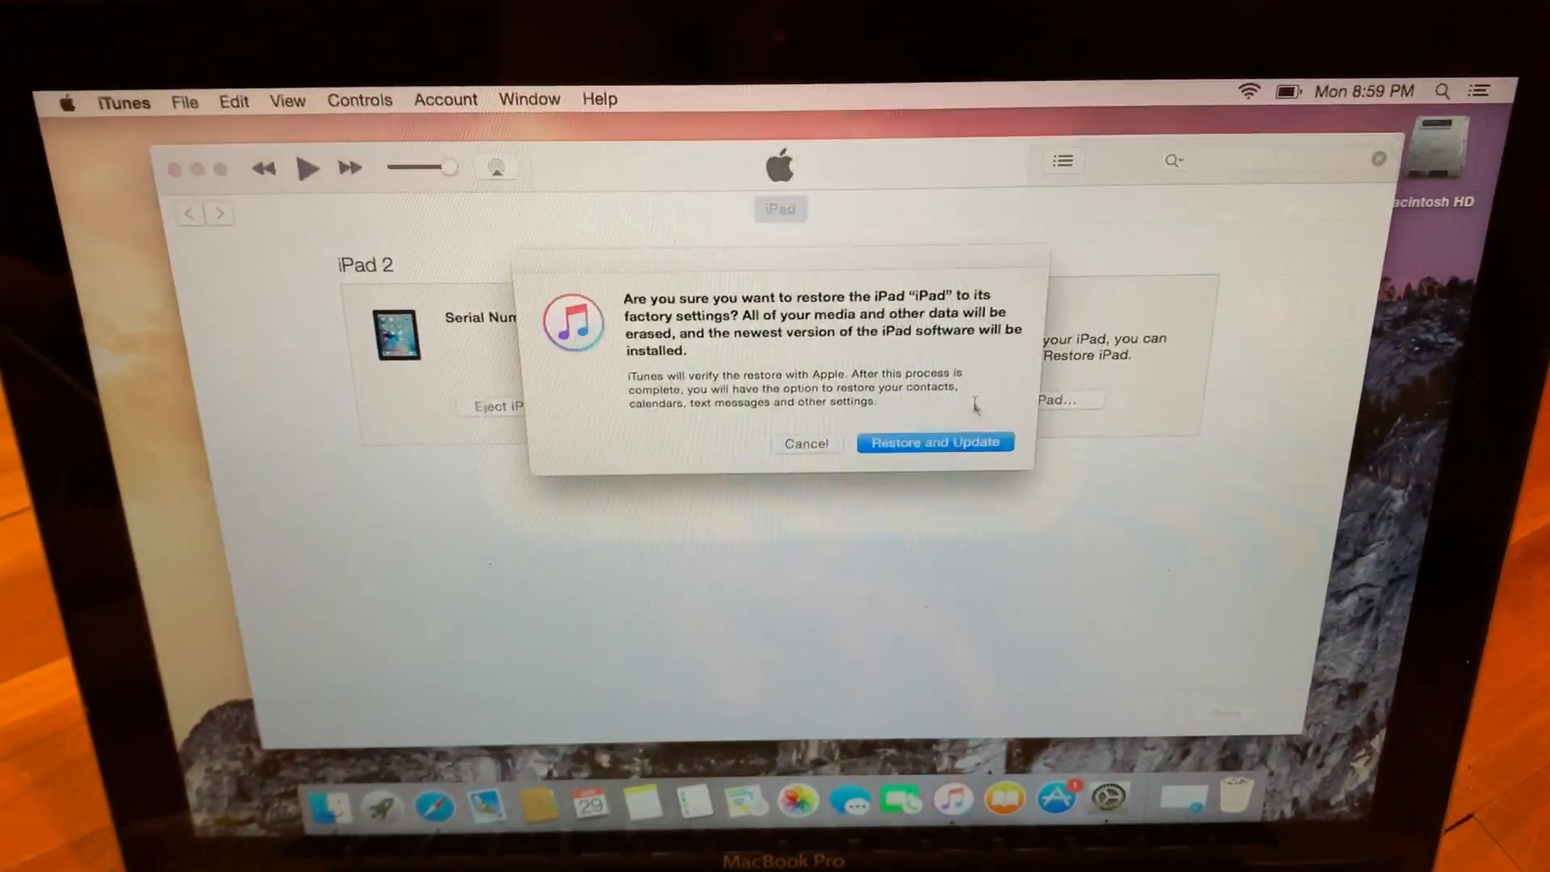
pyautogui.click(931, 442)
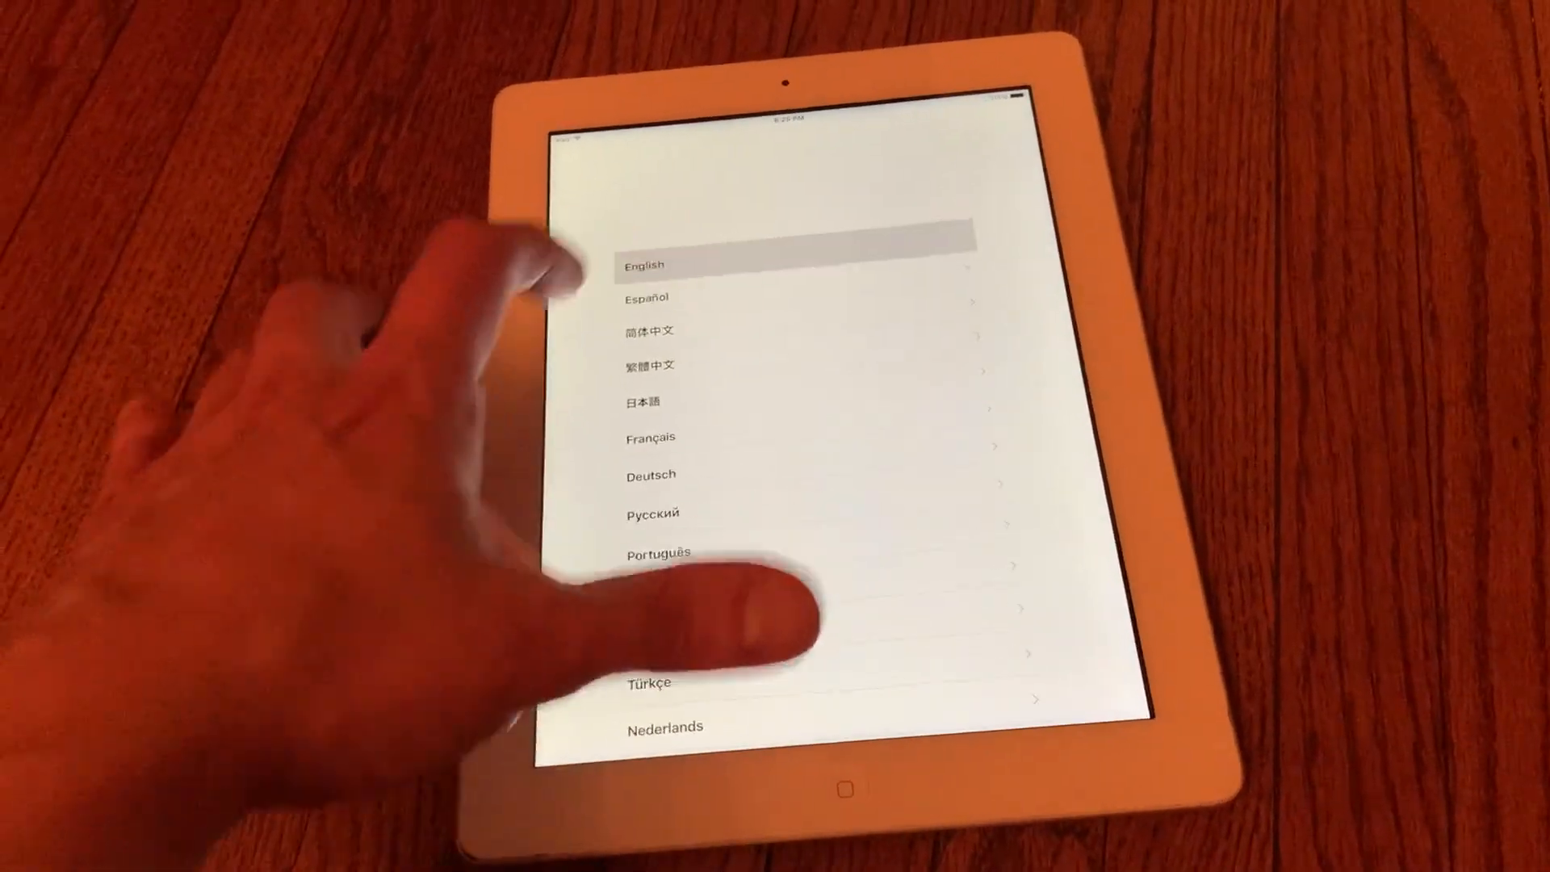
# Choose English on the restored iPad's Hello language list.
pyautogui.click(645, 265)
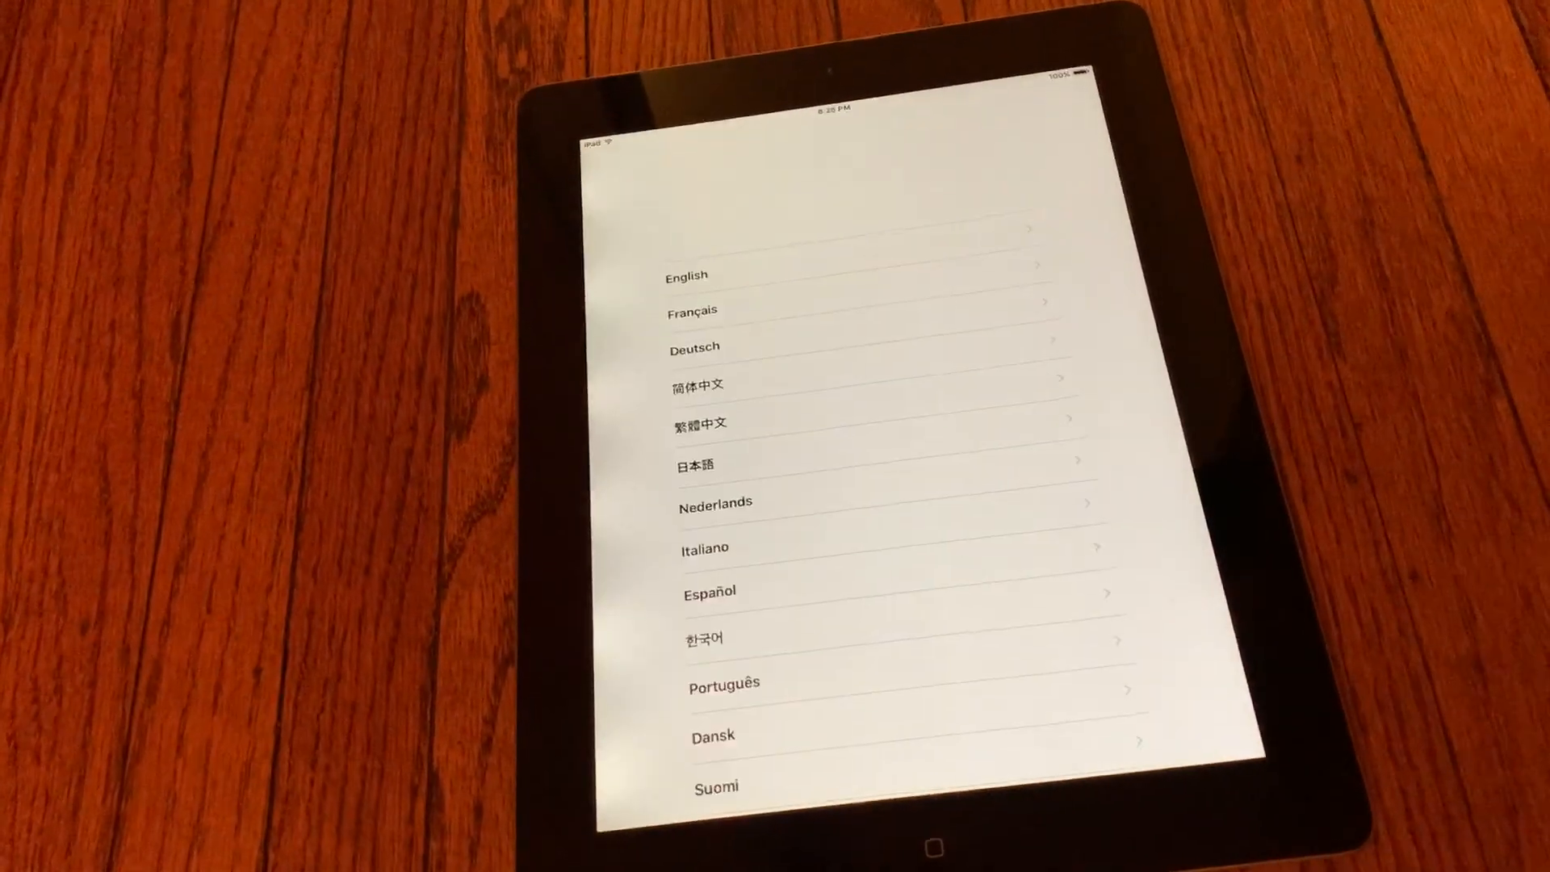
# Choose English on the erased iPad and advance setup to Apps & Data.
pyautogui.click(686, 276)
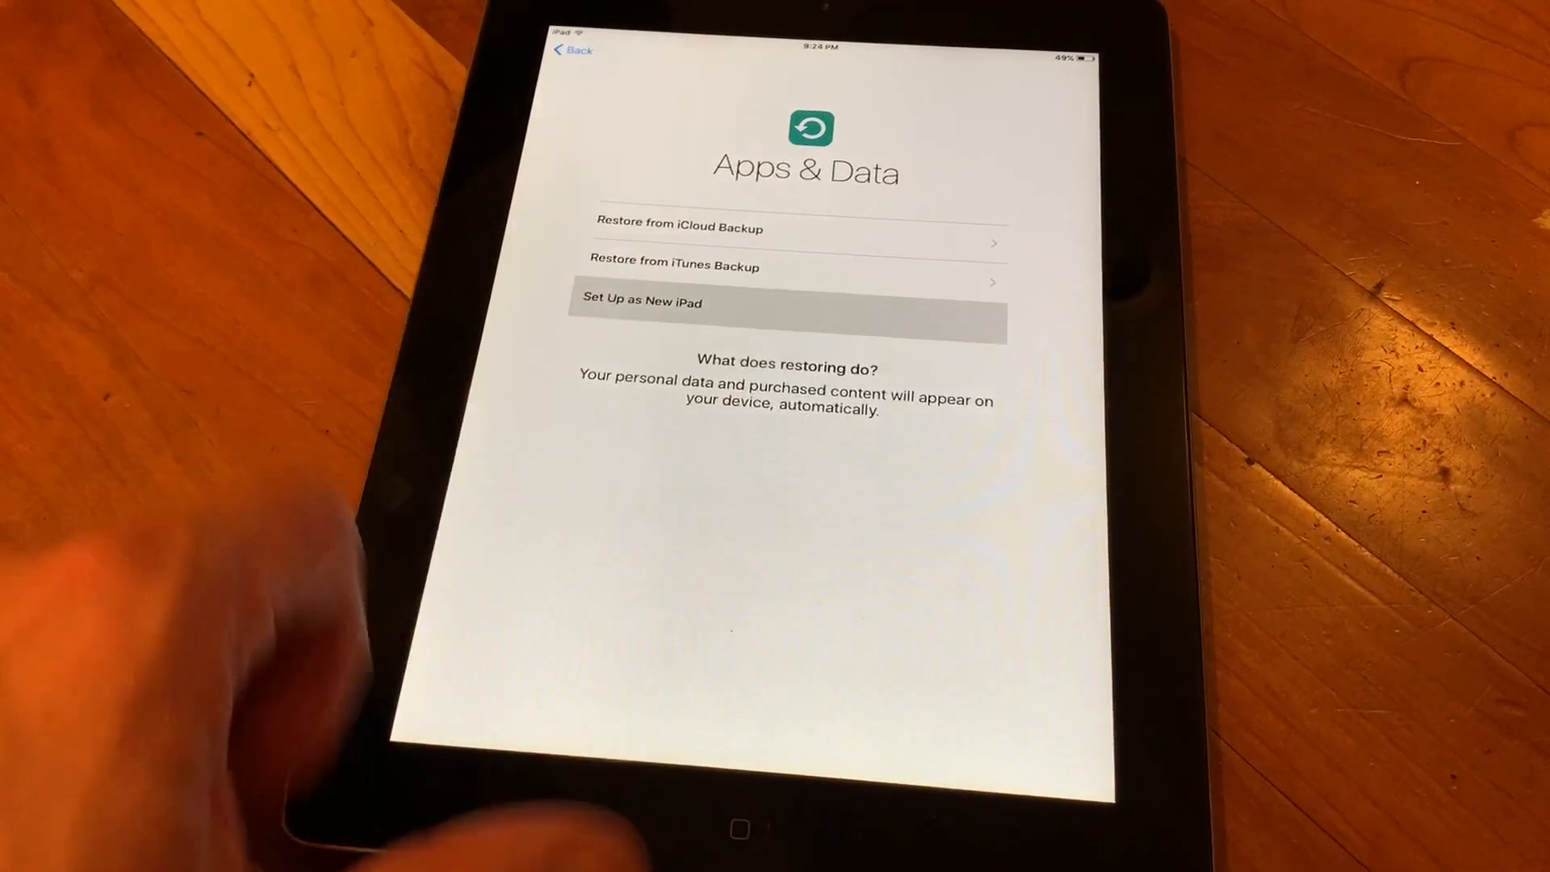
# Set up as a new iPad and skip Apple ID sign-in until later in Settings.
pyautogui.click(787, 302)
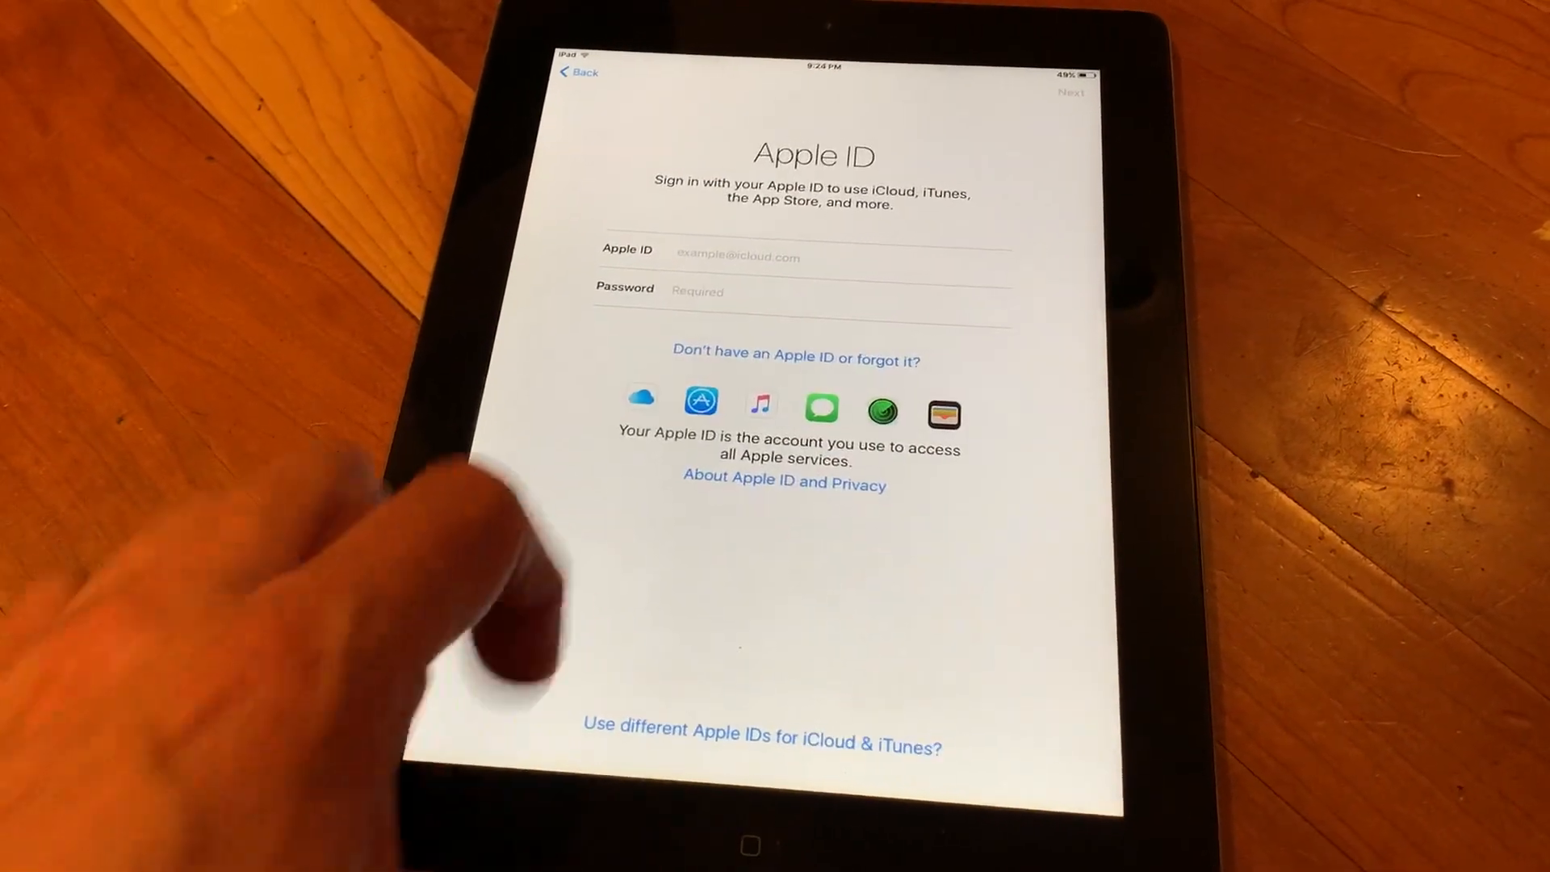
pyautogui.click(796, 358)
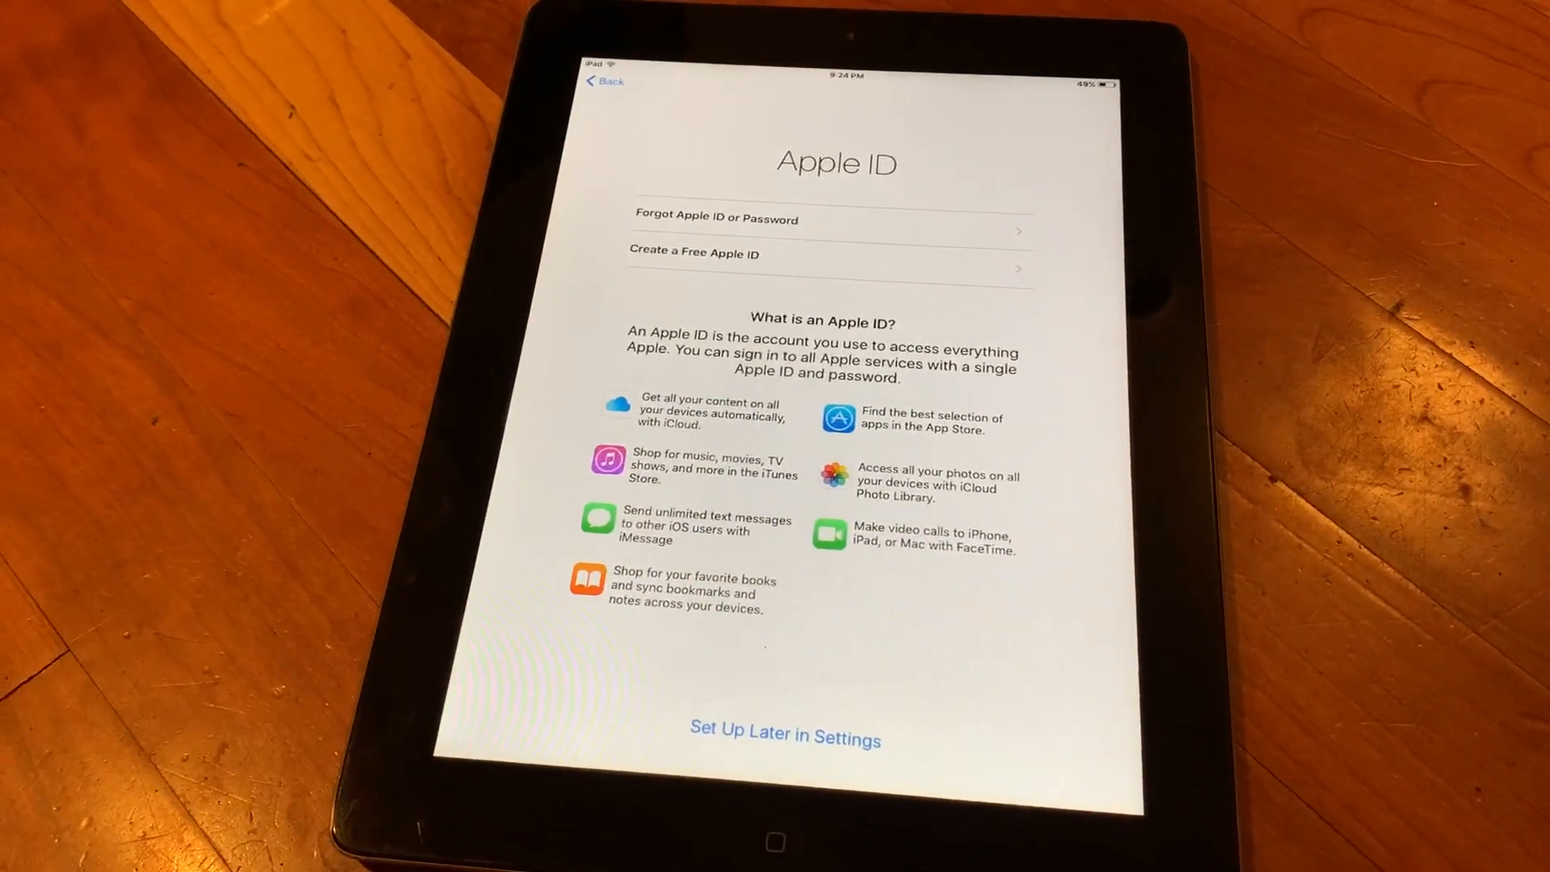
pyautogui.click(784, 737)
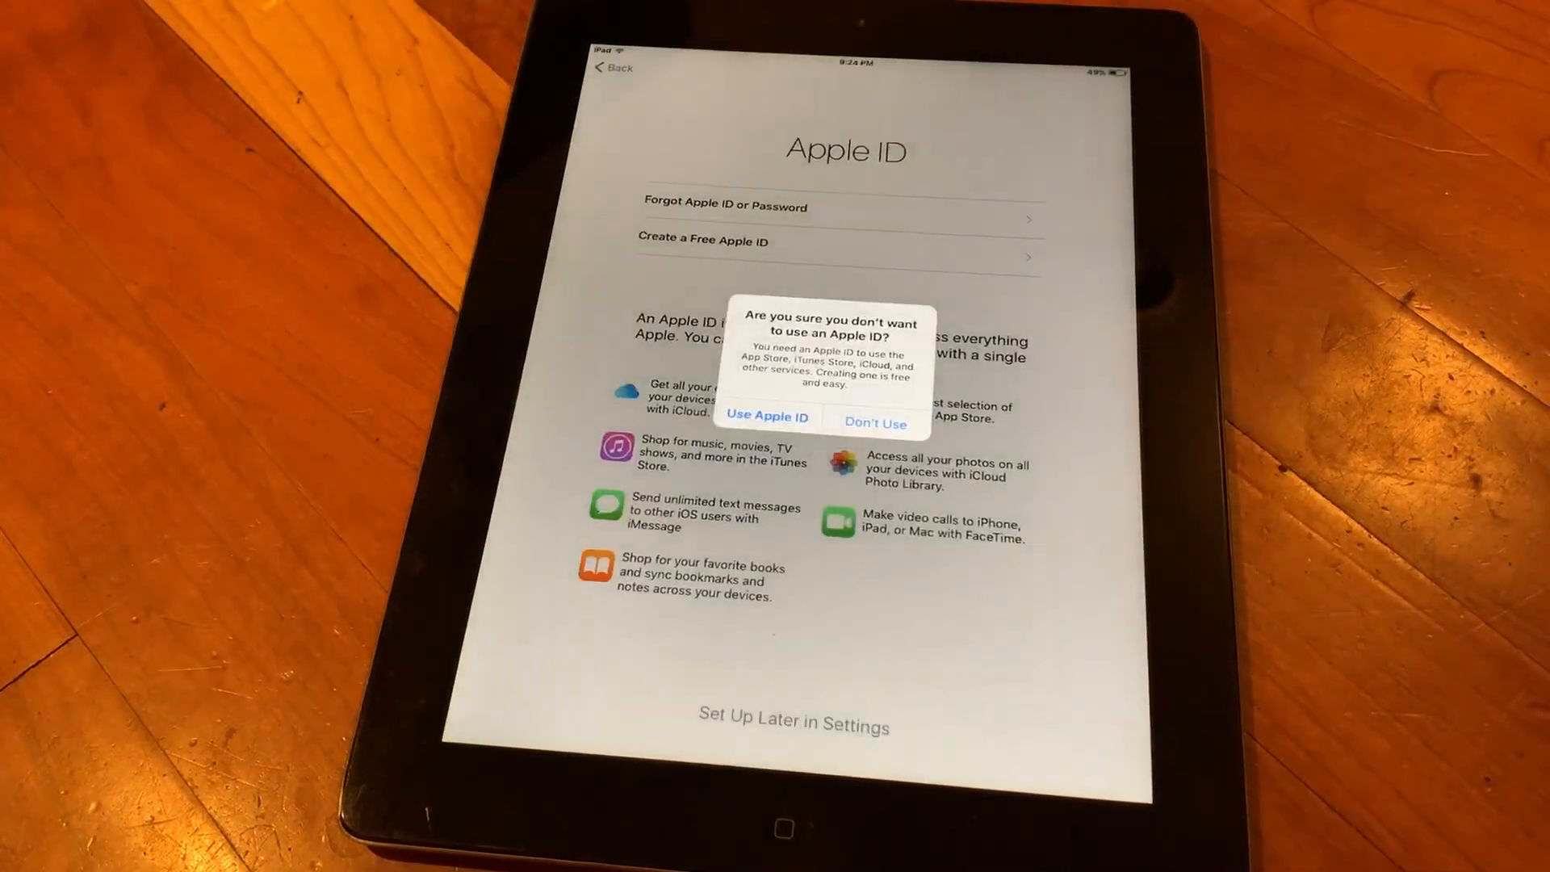
pyautogui.click(874, 423)
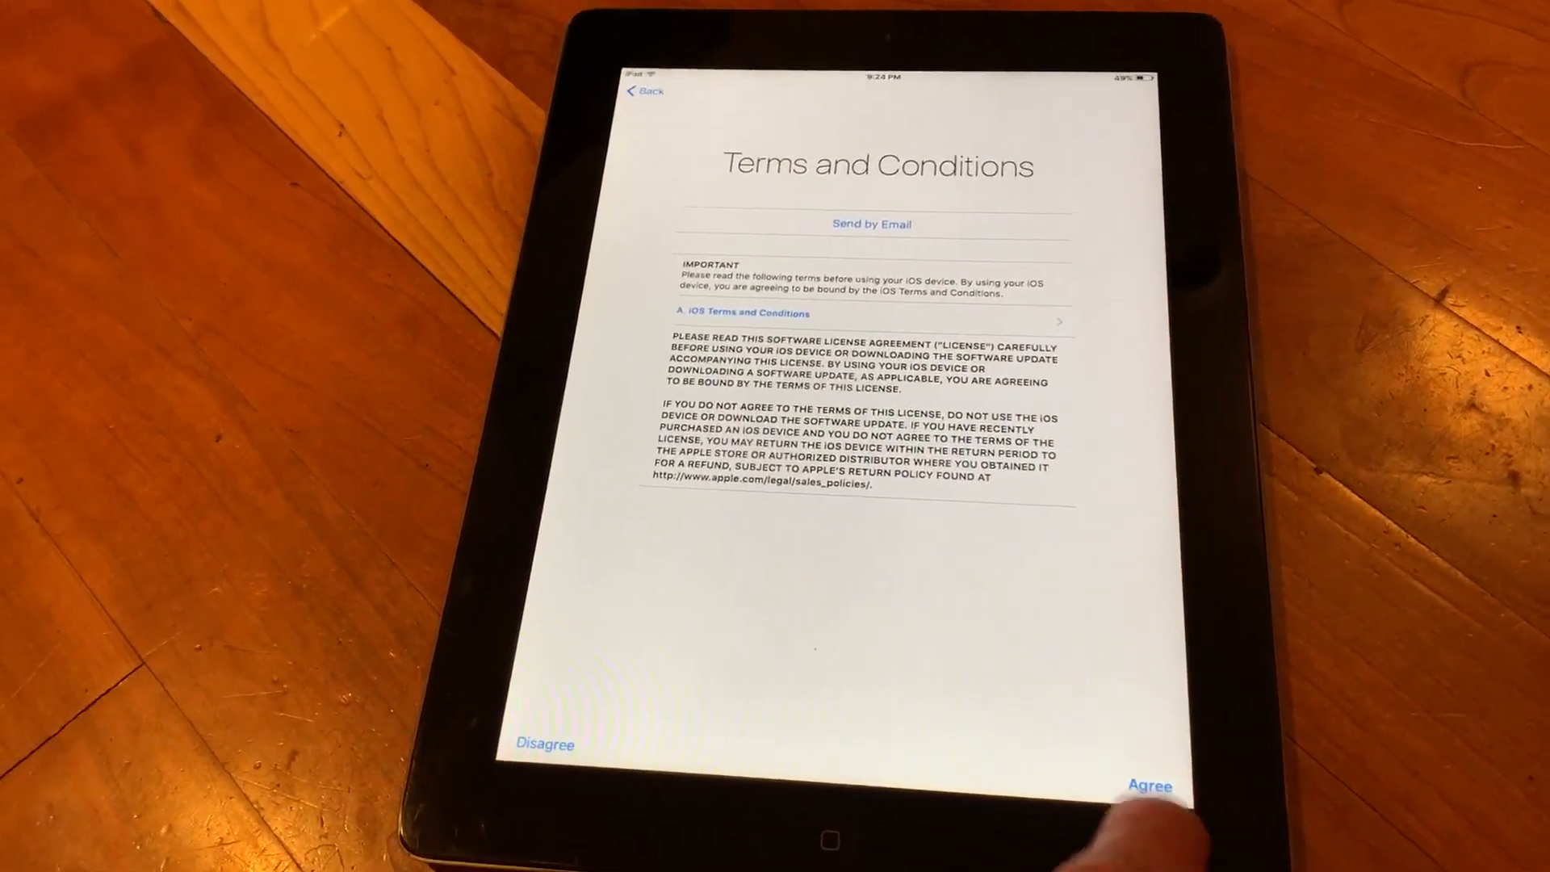
# Agree to the terms, decline sending diagnostics and finish with Get Started.
pyautogui.click(1148, 785)
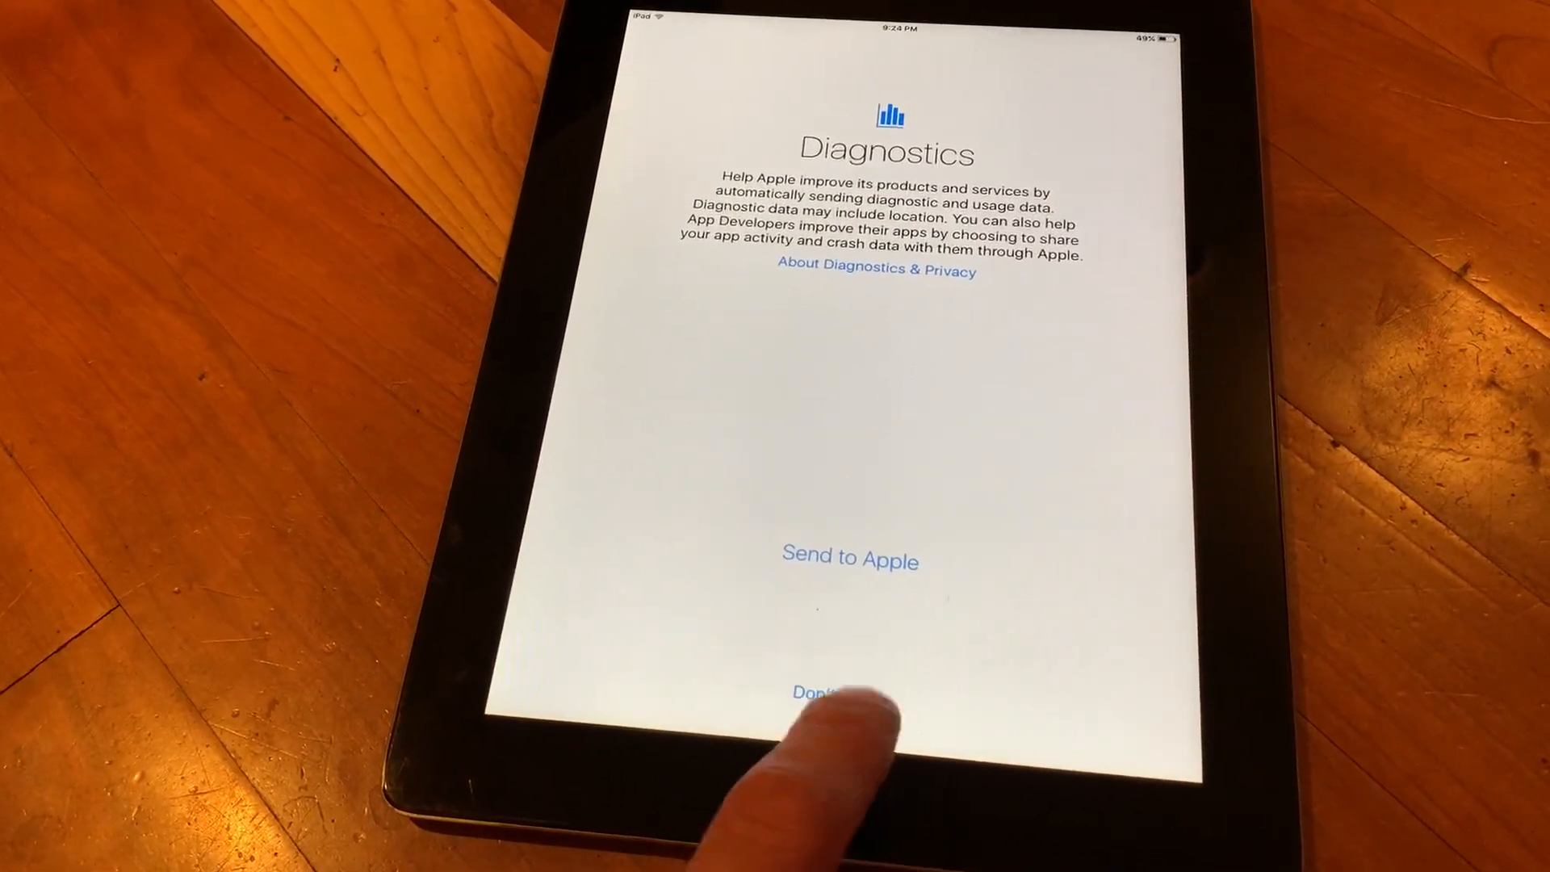
pyautogui.click(833, 692)
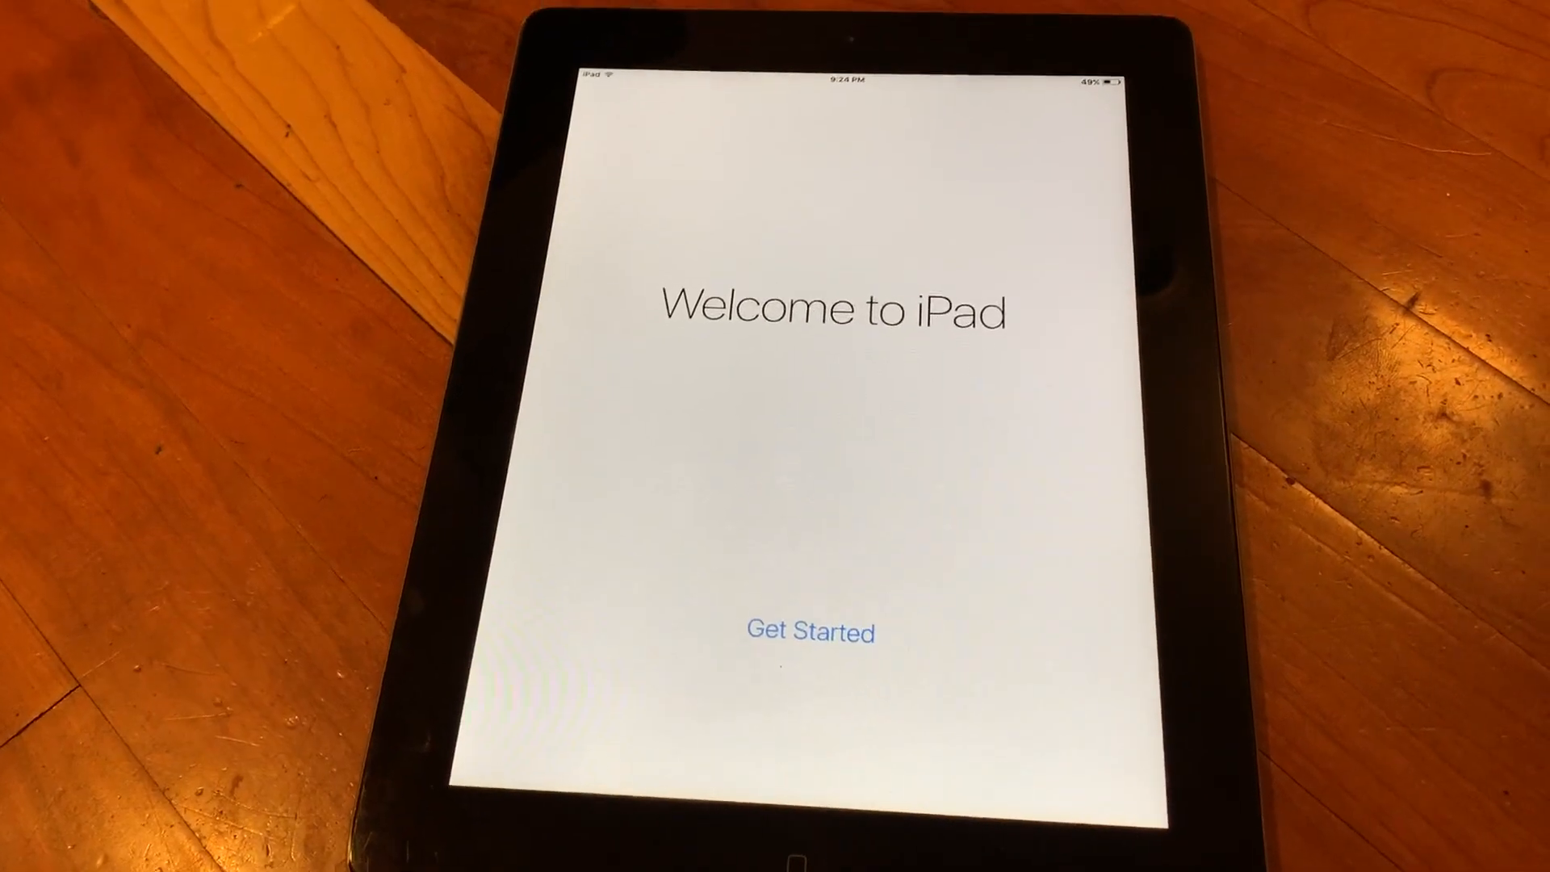
pyautogui.click(809, 631)
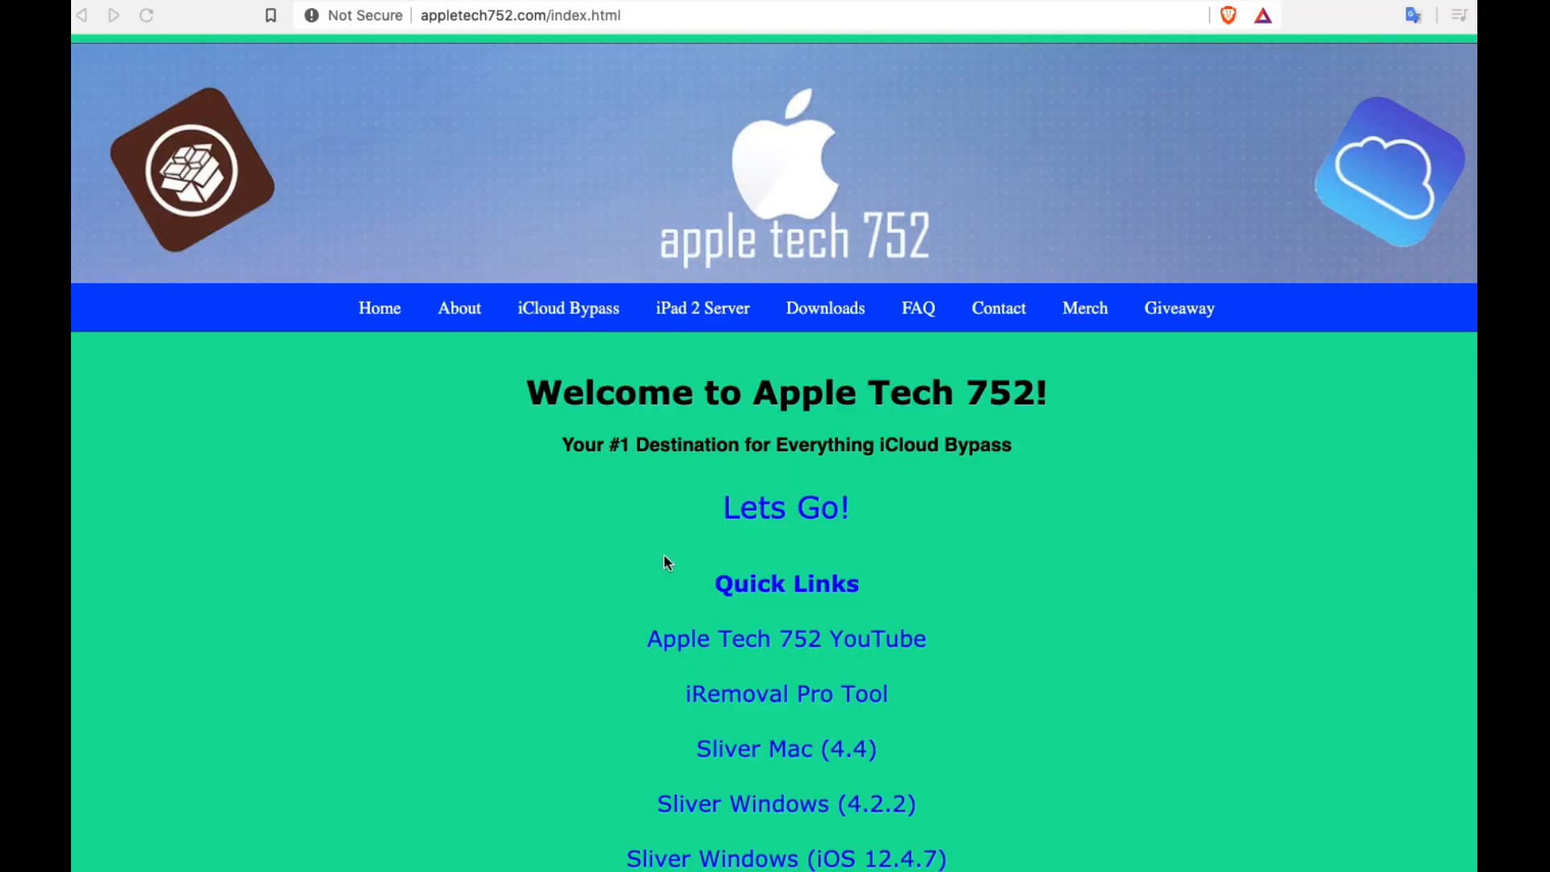
pyautogui.moveTo(564, 395)
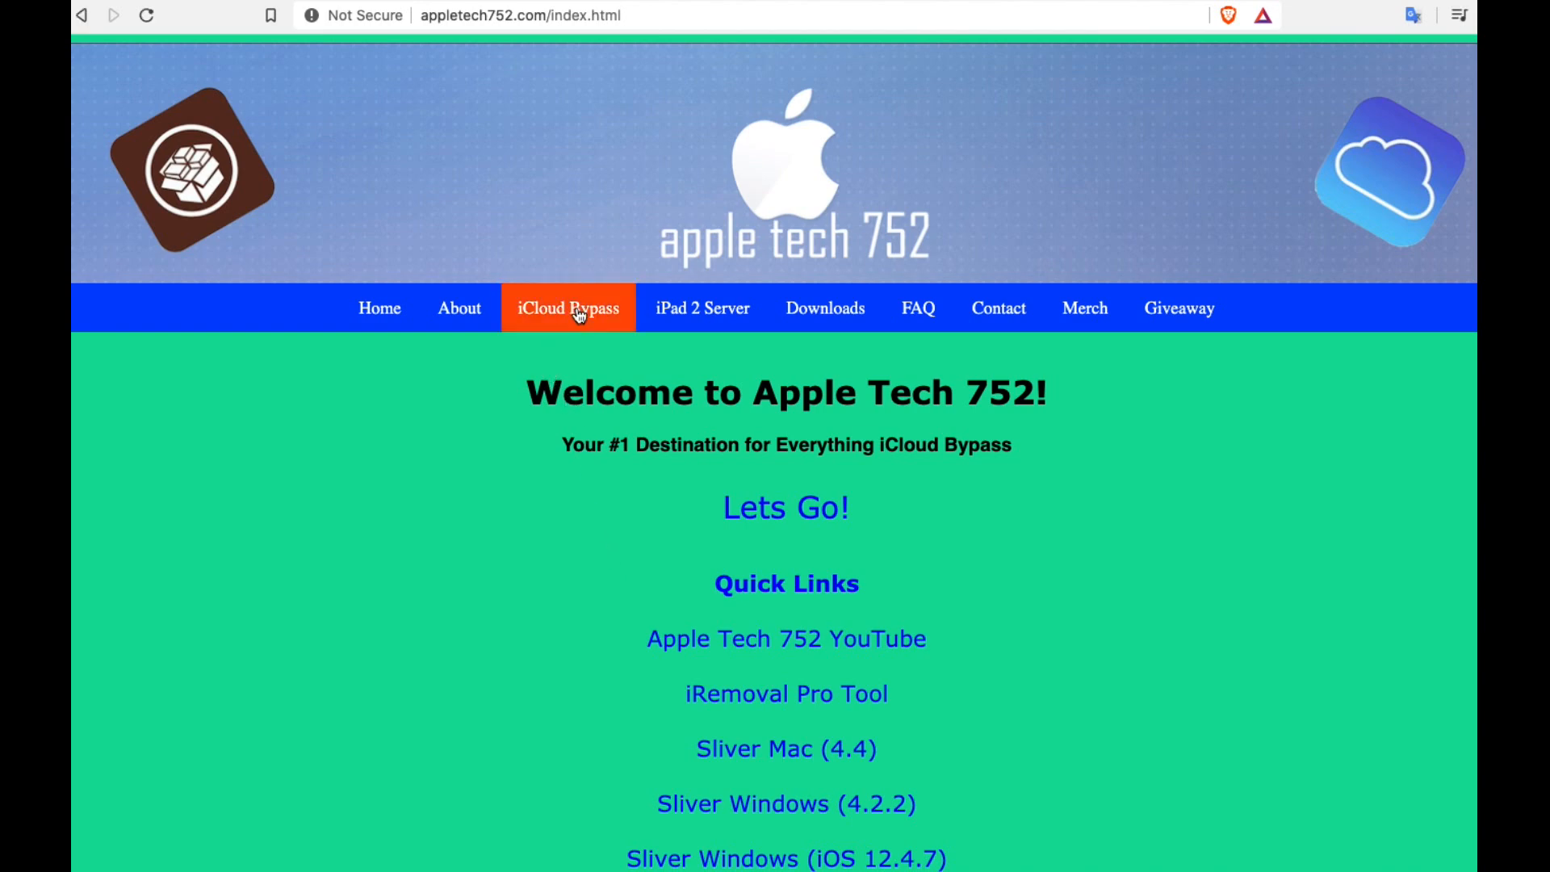
# Review the Apple Tech 752 iCloud bypass tables for iPhone and iPad models.
pyautogui.click(566, 307)
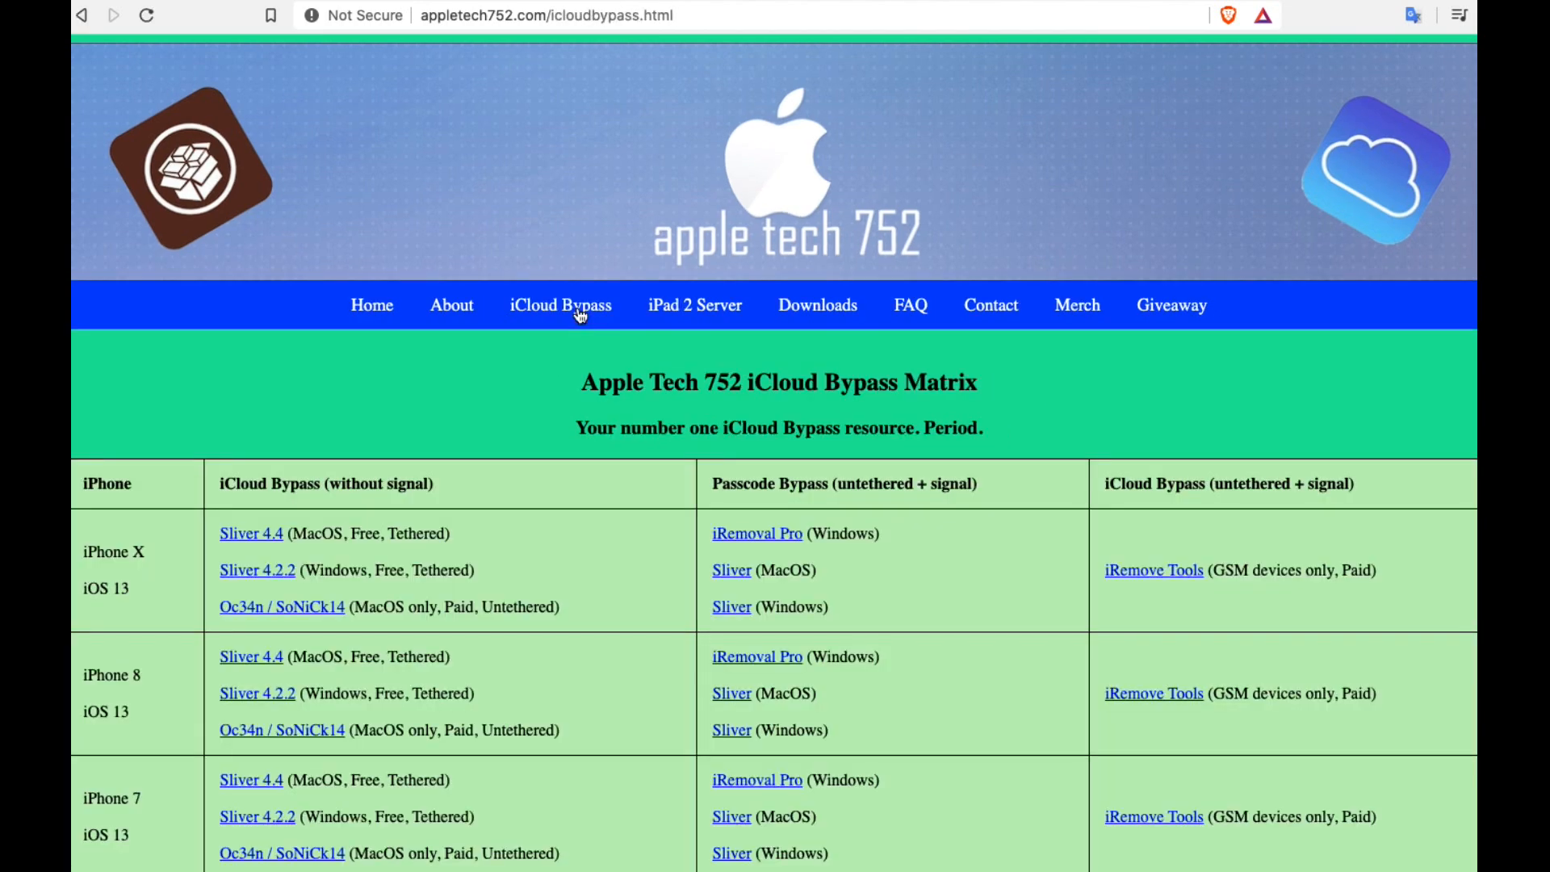
pyautogui.scroll(-3)
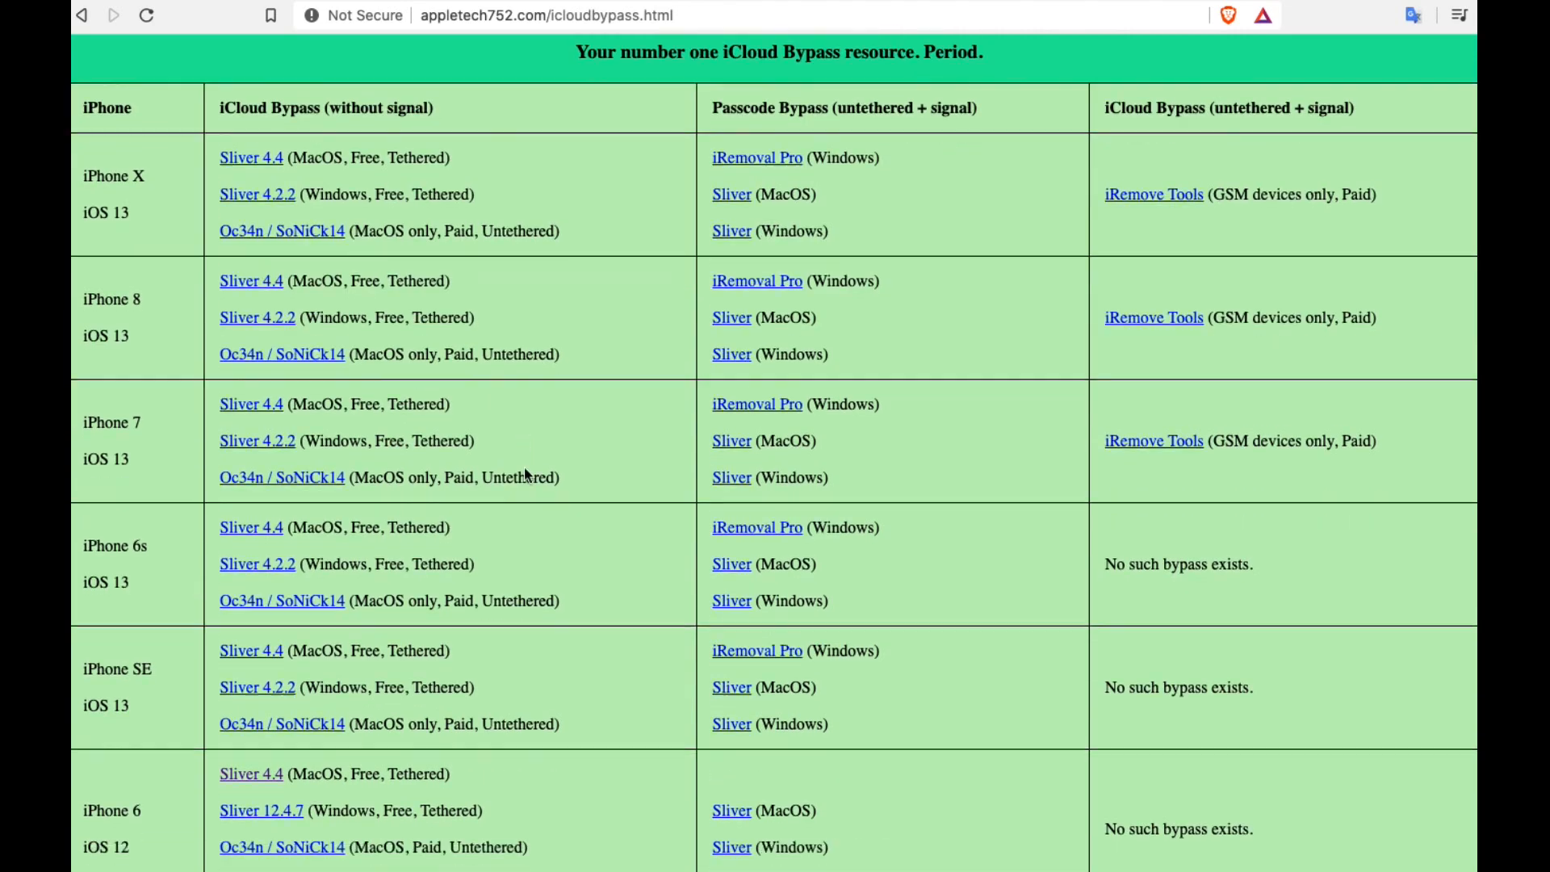
pyautogui.scroll(-3)
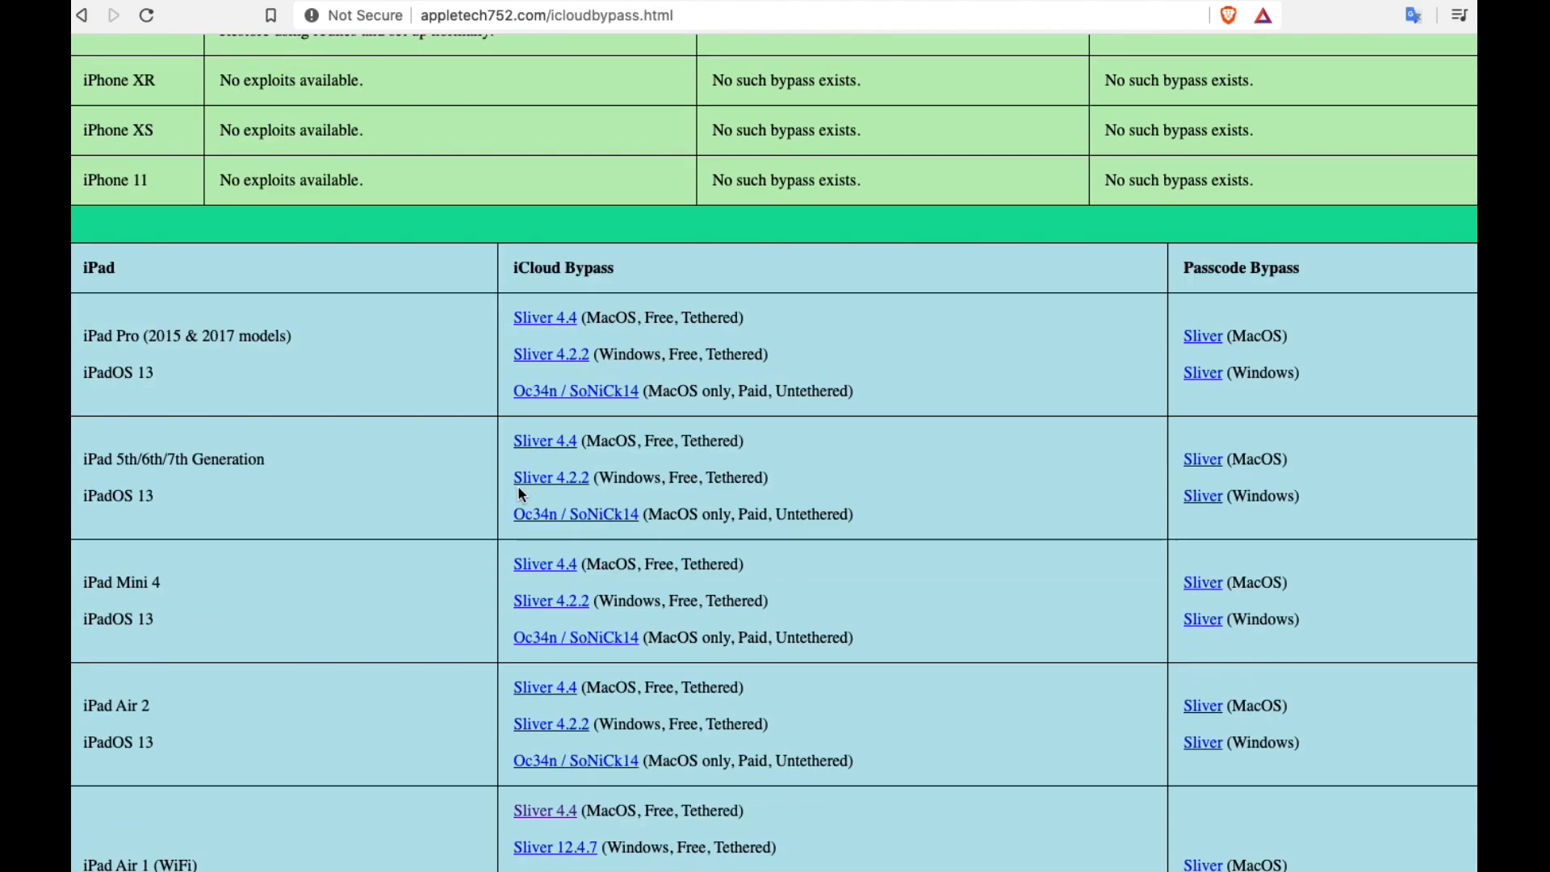
pyautogui.scroll(-3)
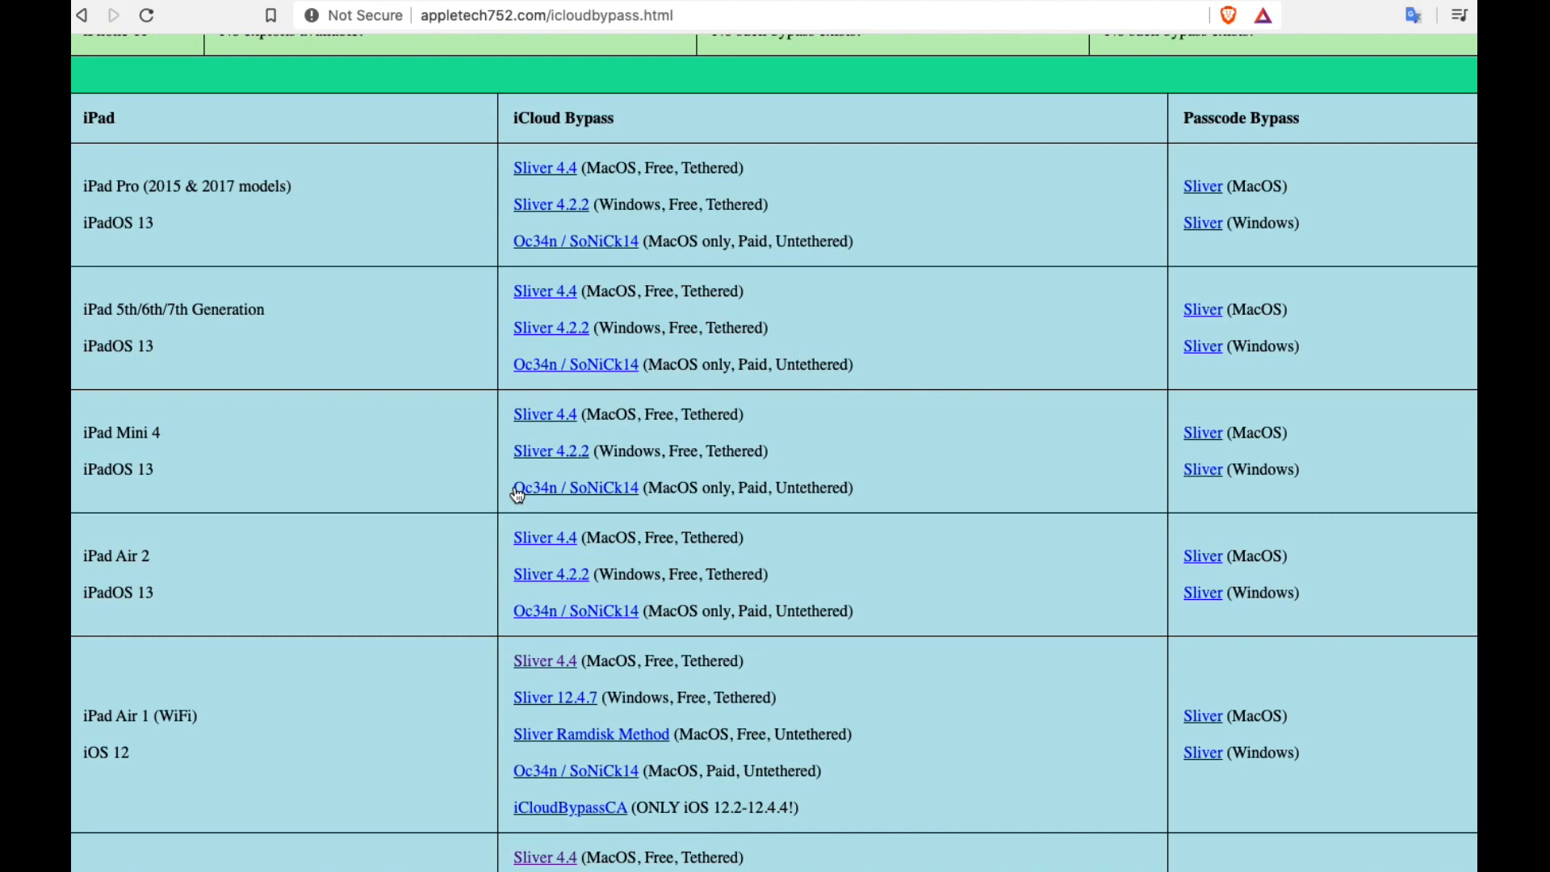
pyautogui.scroll(-3)
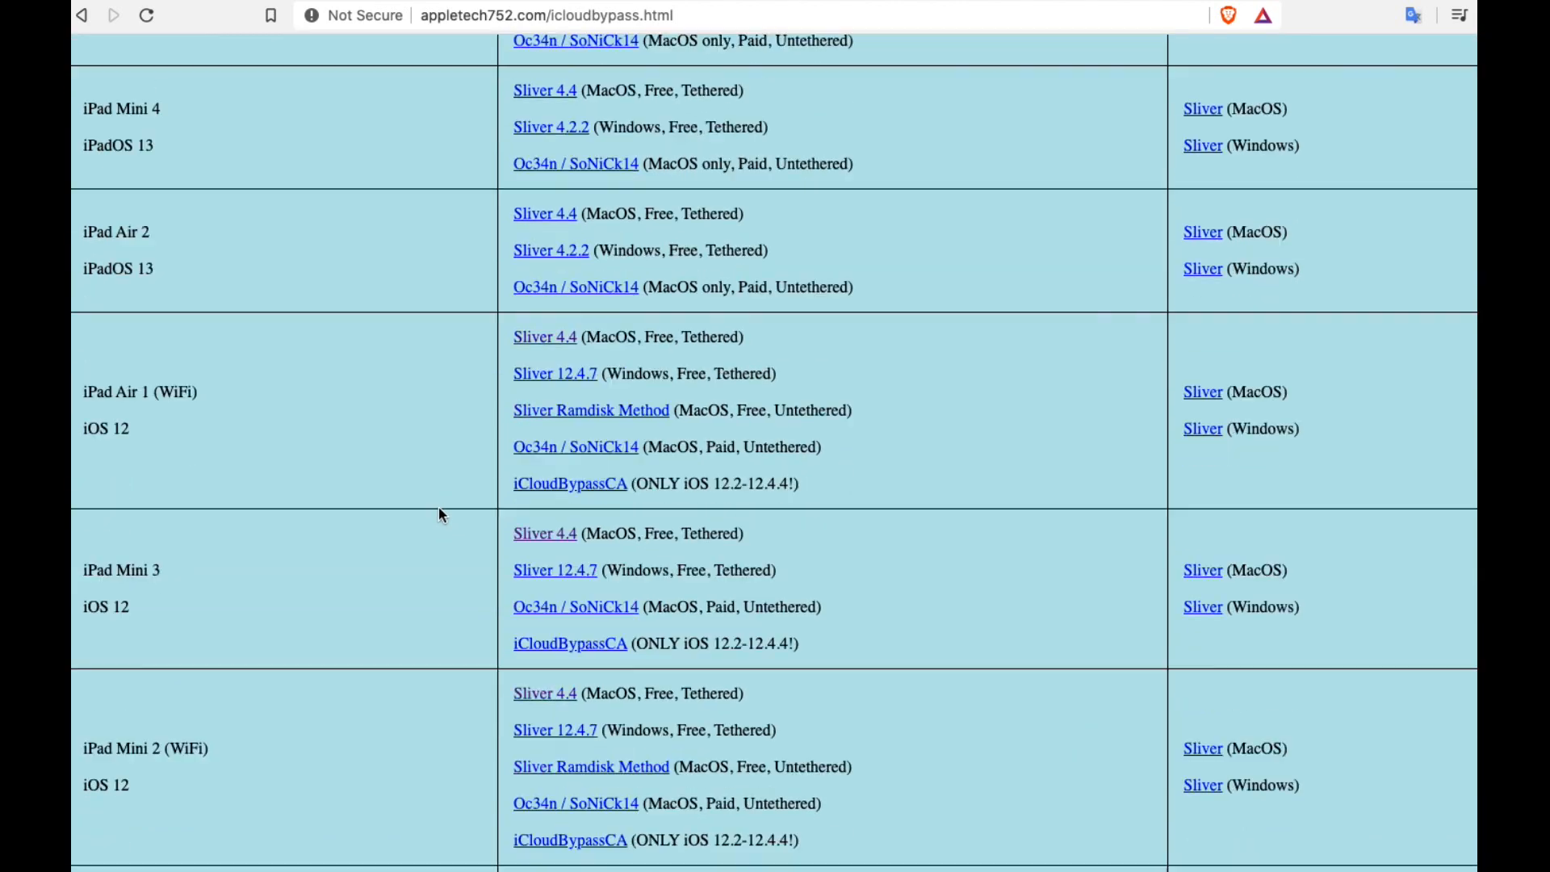
pyautogui.scroll(-3)
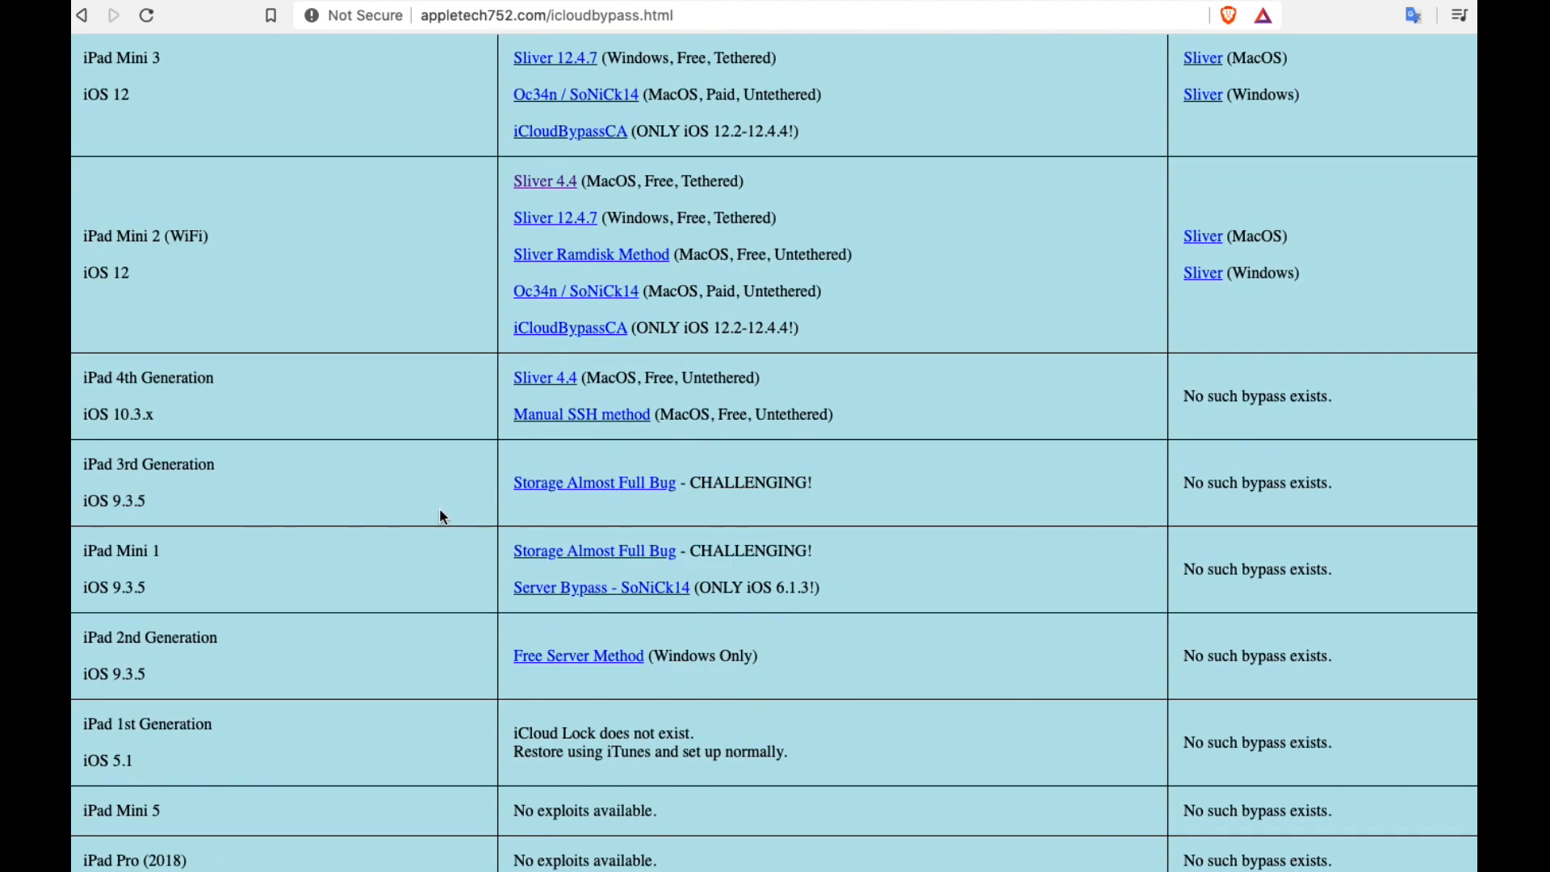
pyautogui.scroll(-3)
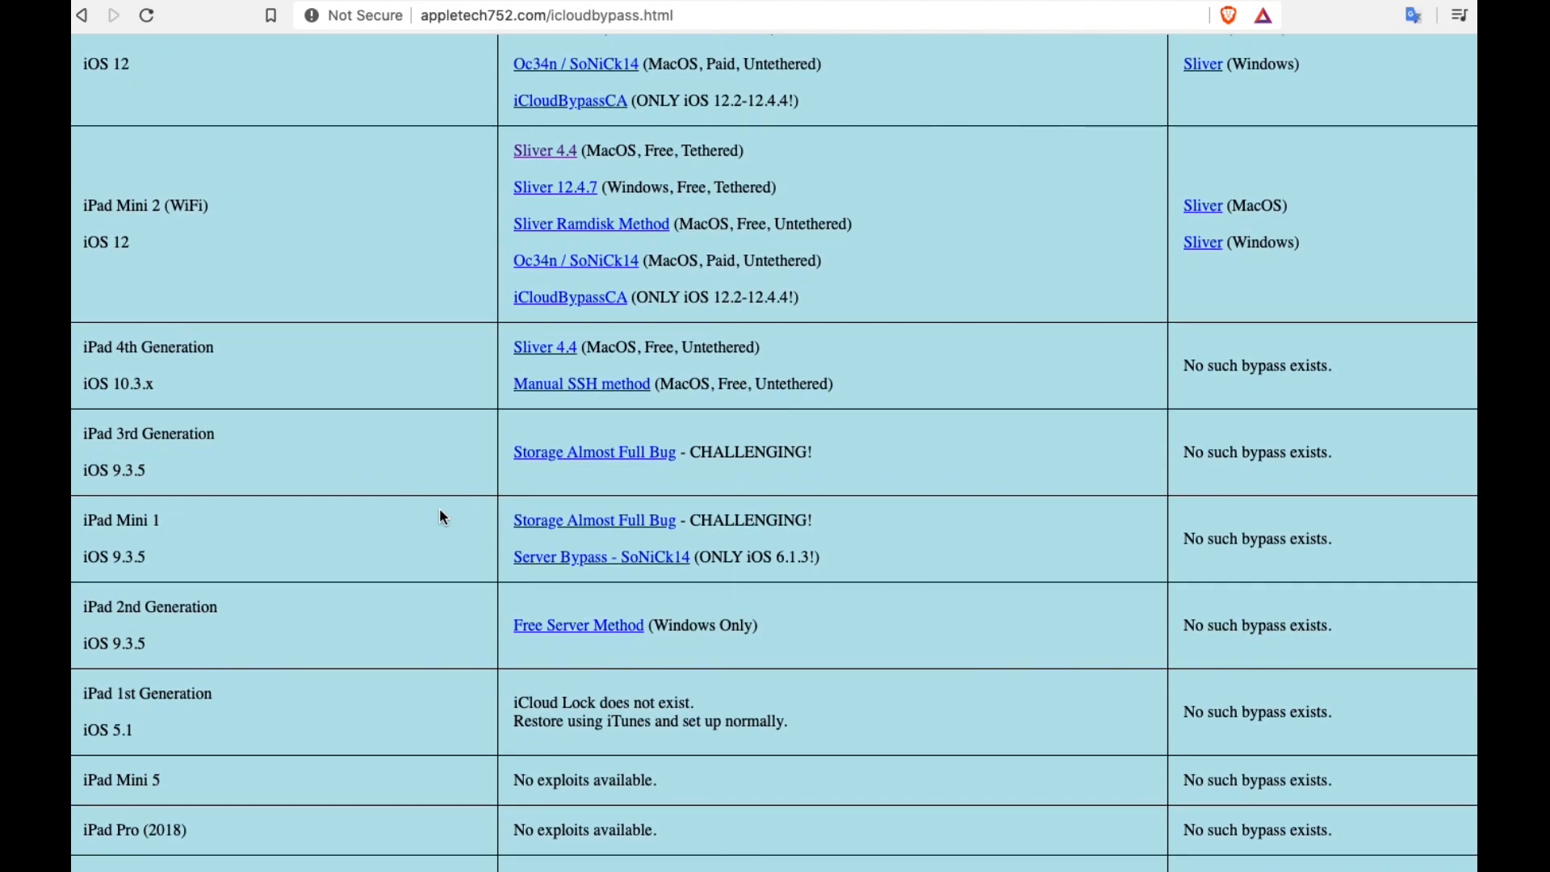
pyautogui.scroll(-3)
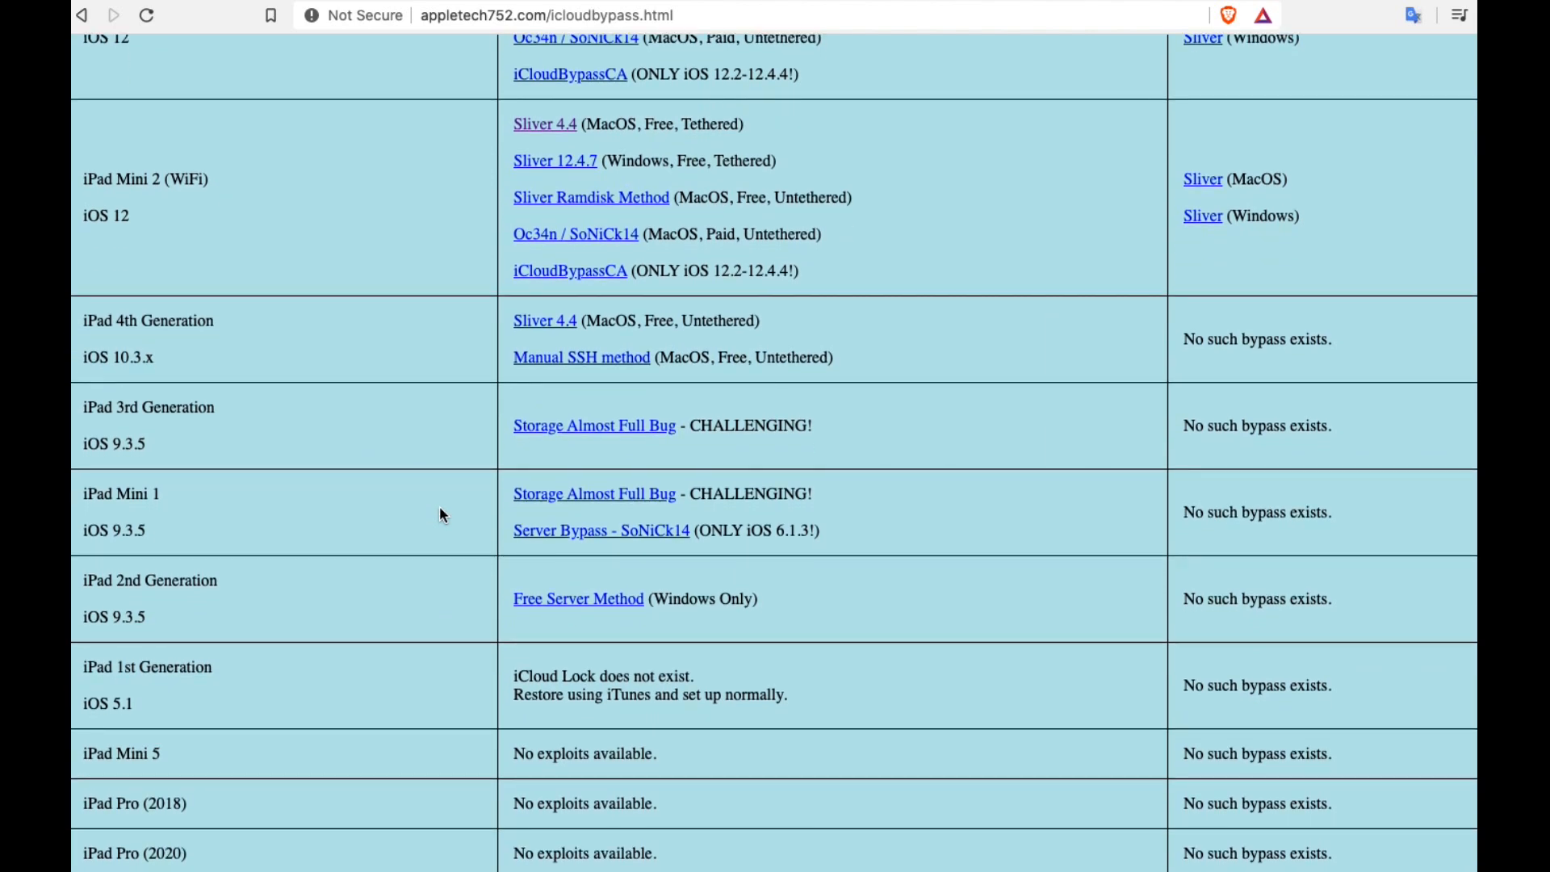
pyautogui.scroll(3)
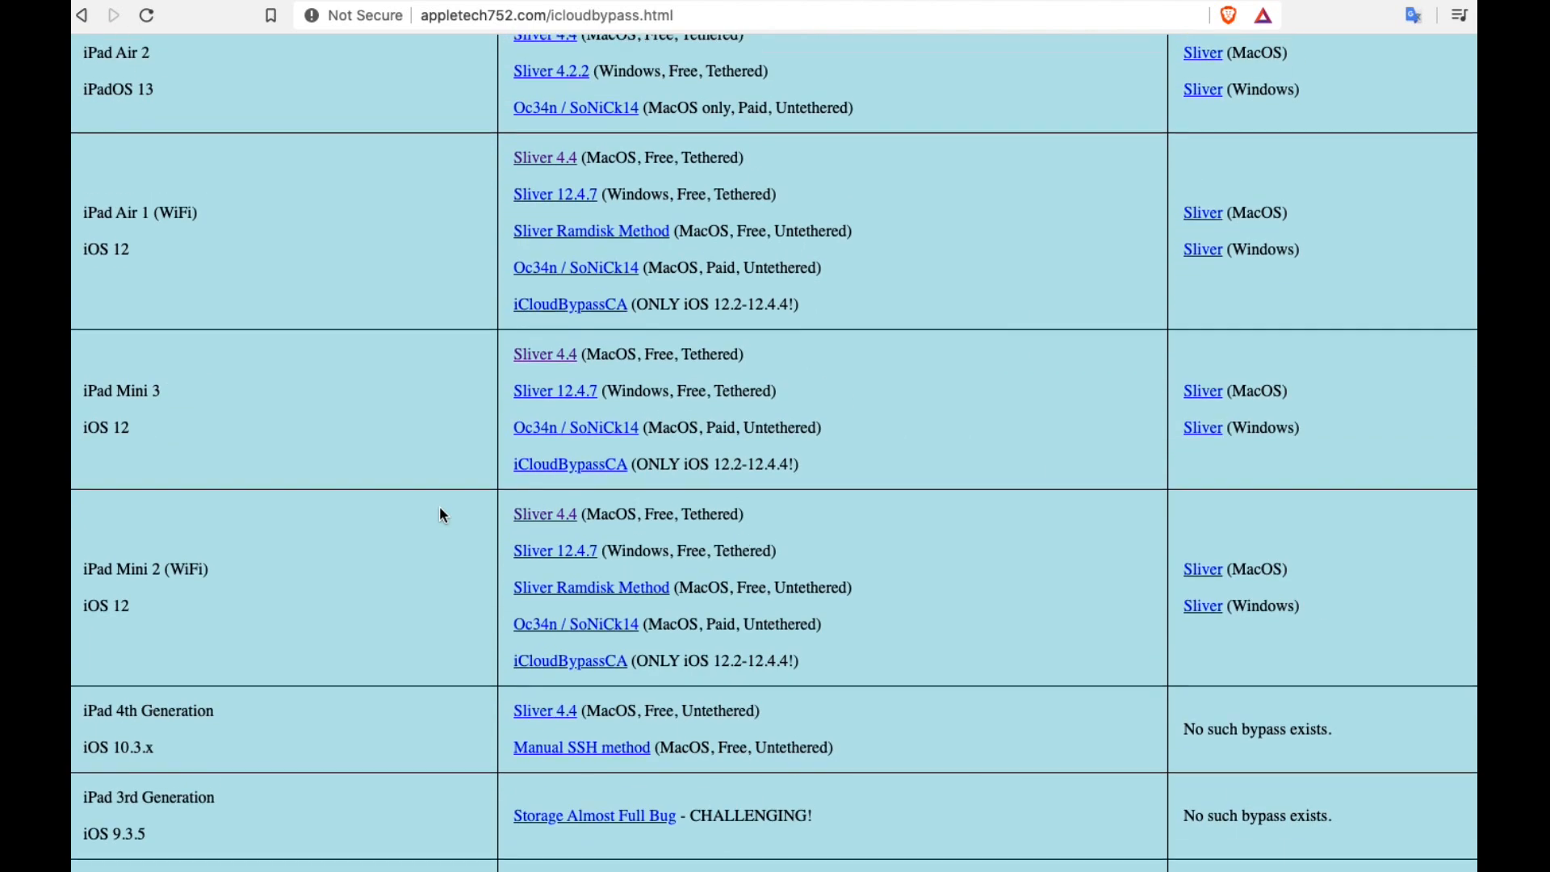
pyautogui.scroll(-3)
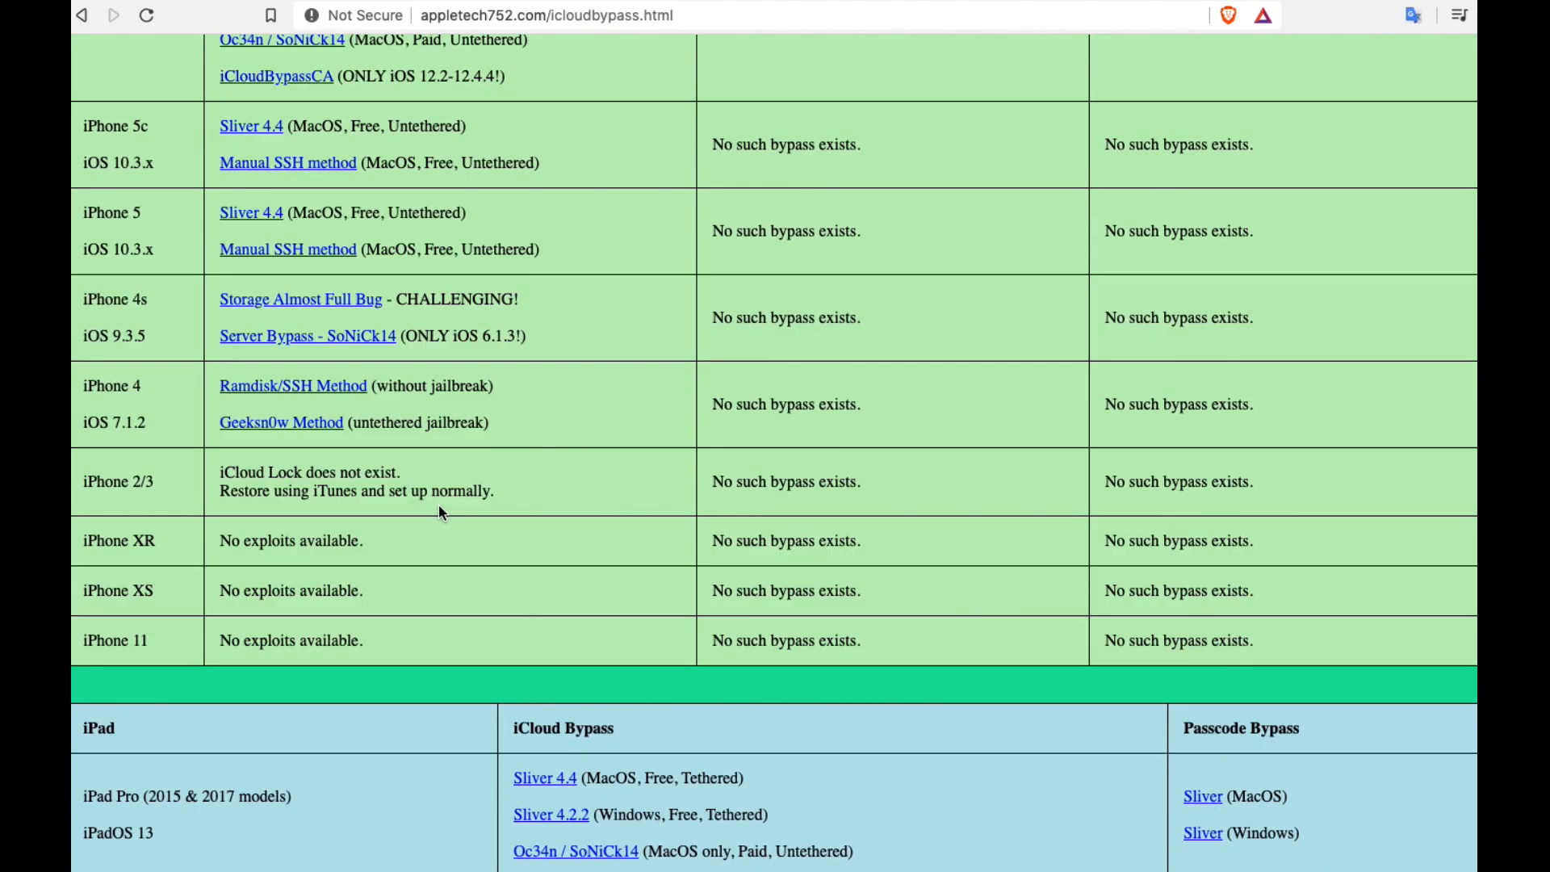
pyautogui.scroll(3)
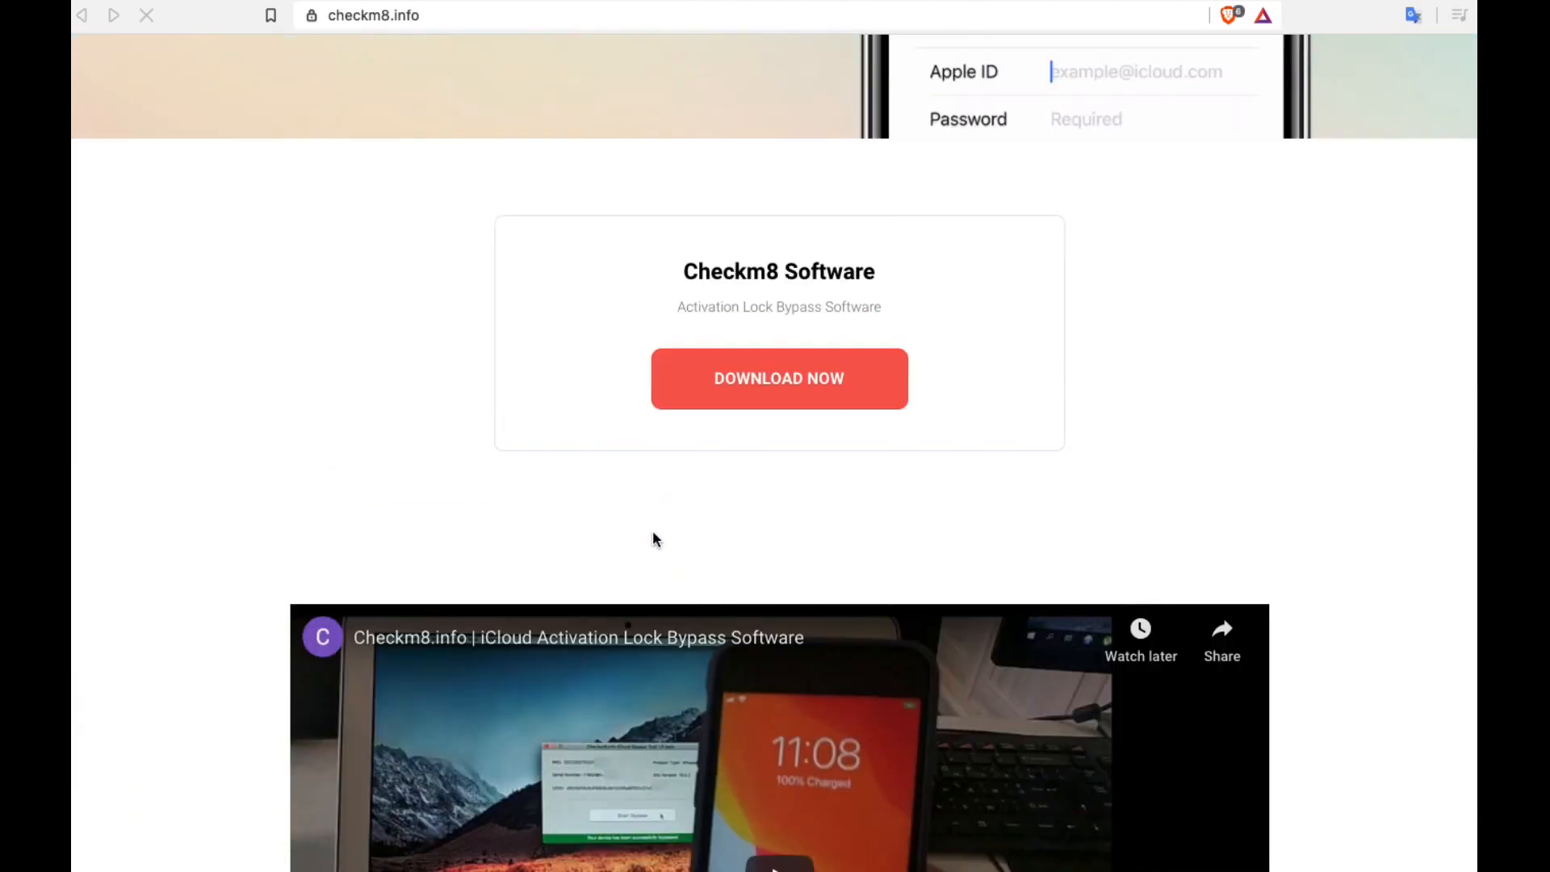
# Scroll through Checkm8's download section, features list and How To Guide.
pyautogui.scroll(-3)
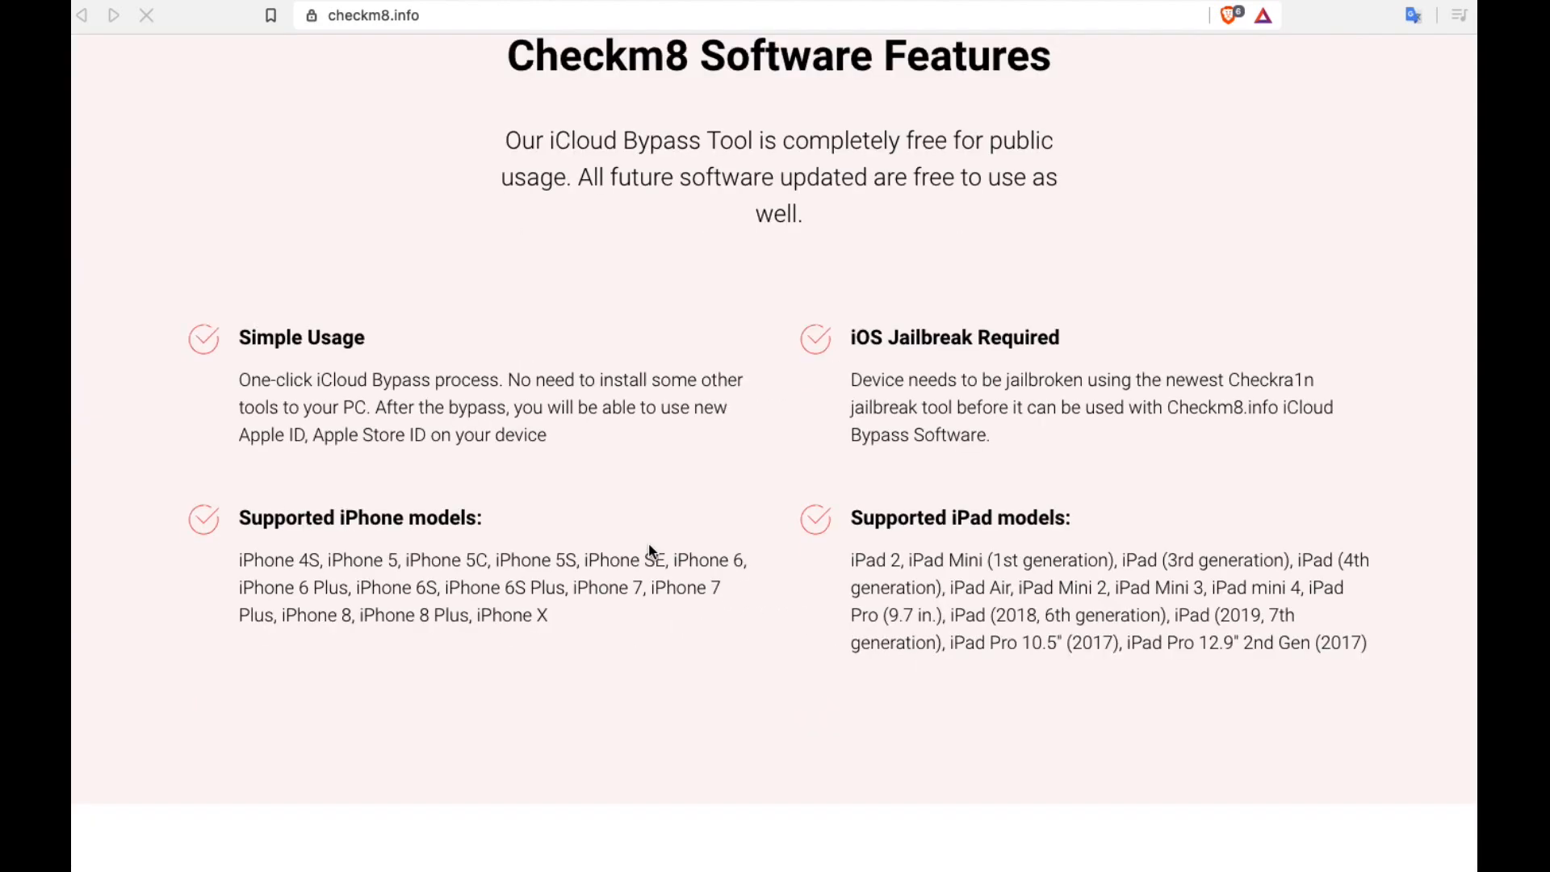
pyautogui.scroll(-3)
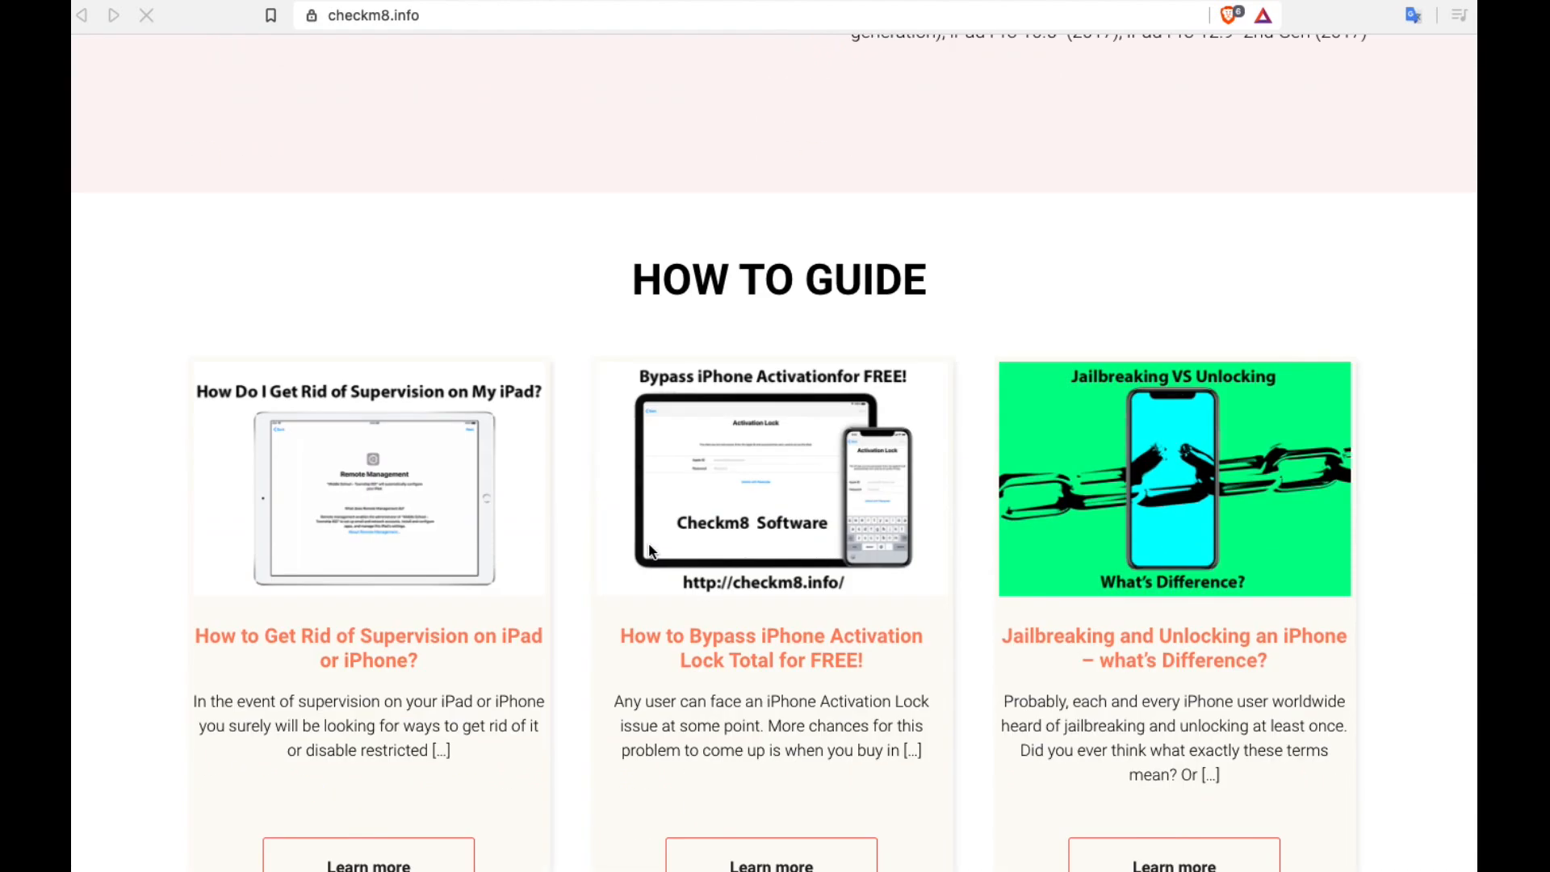
pyautogui.scroll(-3)
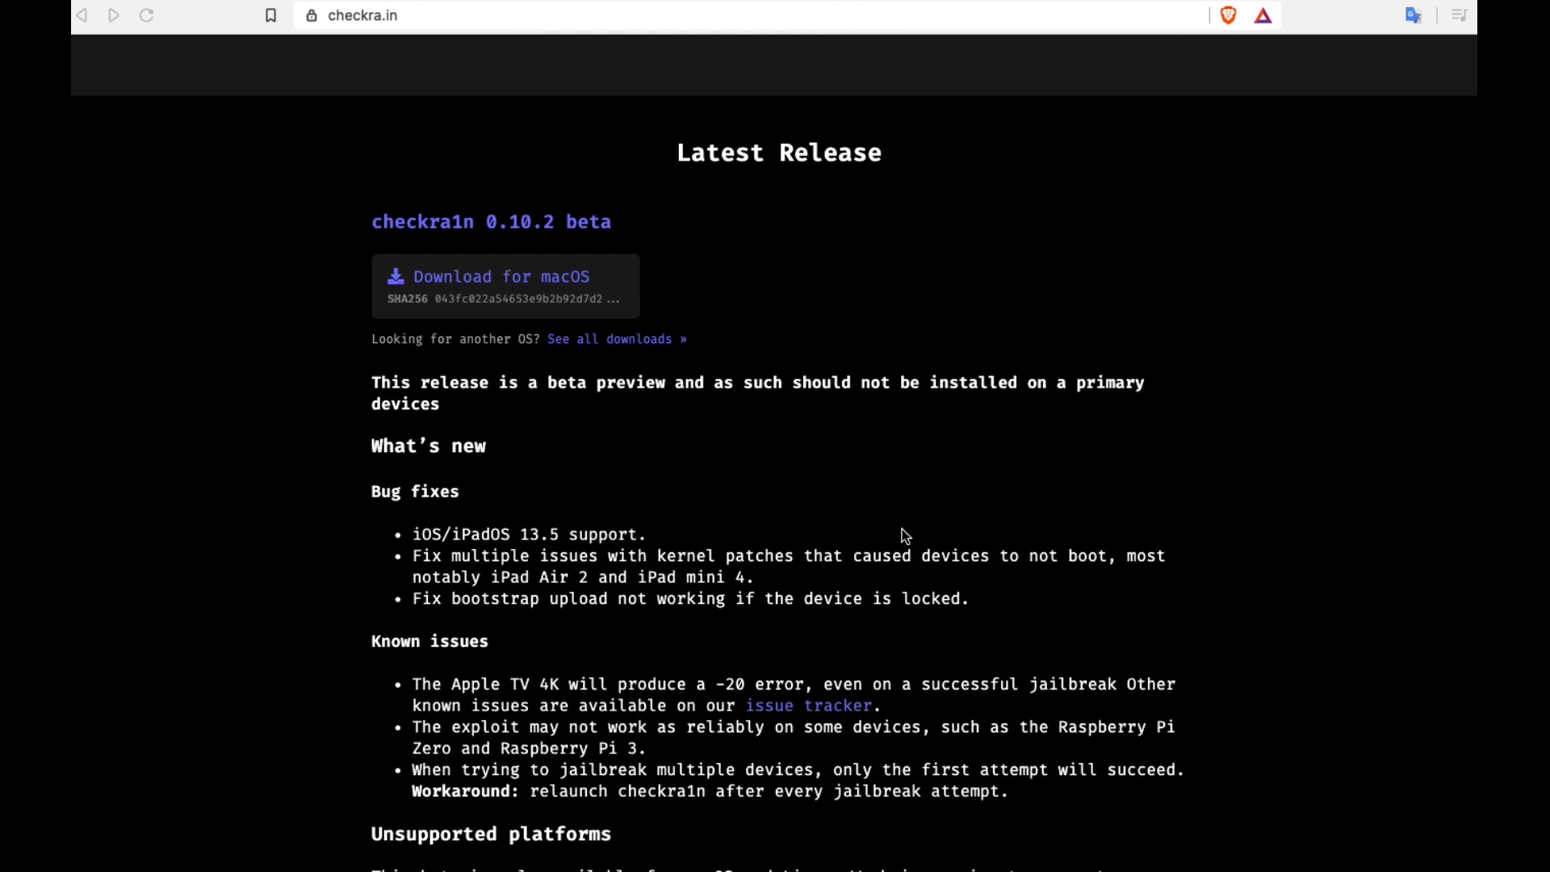
# Scroll through checkra1n 0.10.2 beta release notes and the FAQ section.
pyautogui.scroll(-3)
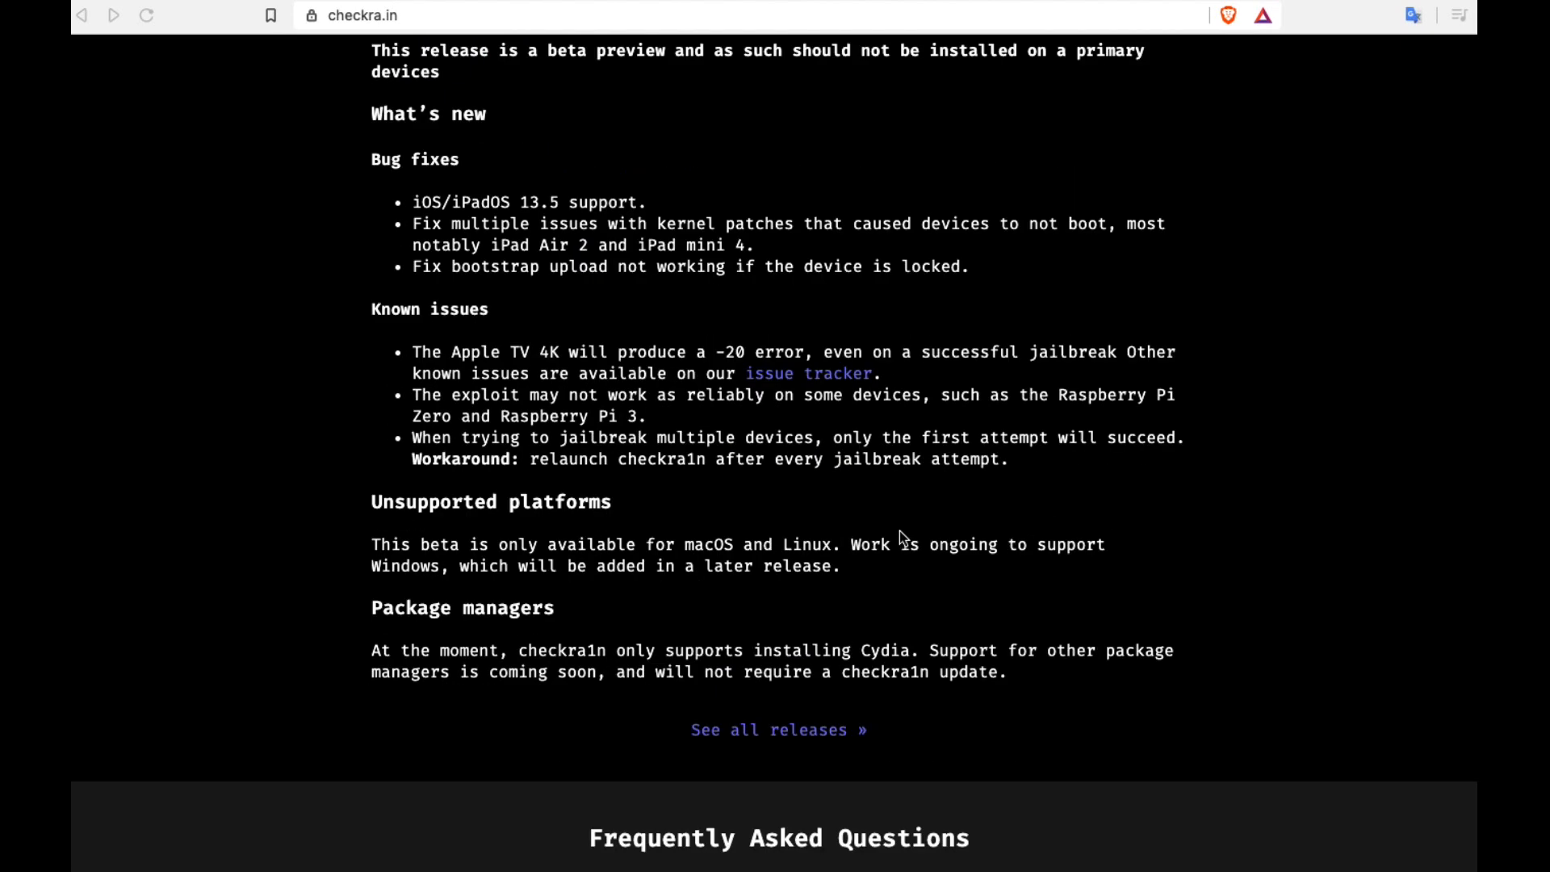
pyautogui.scroll(-3)
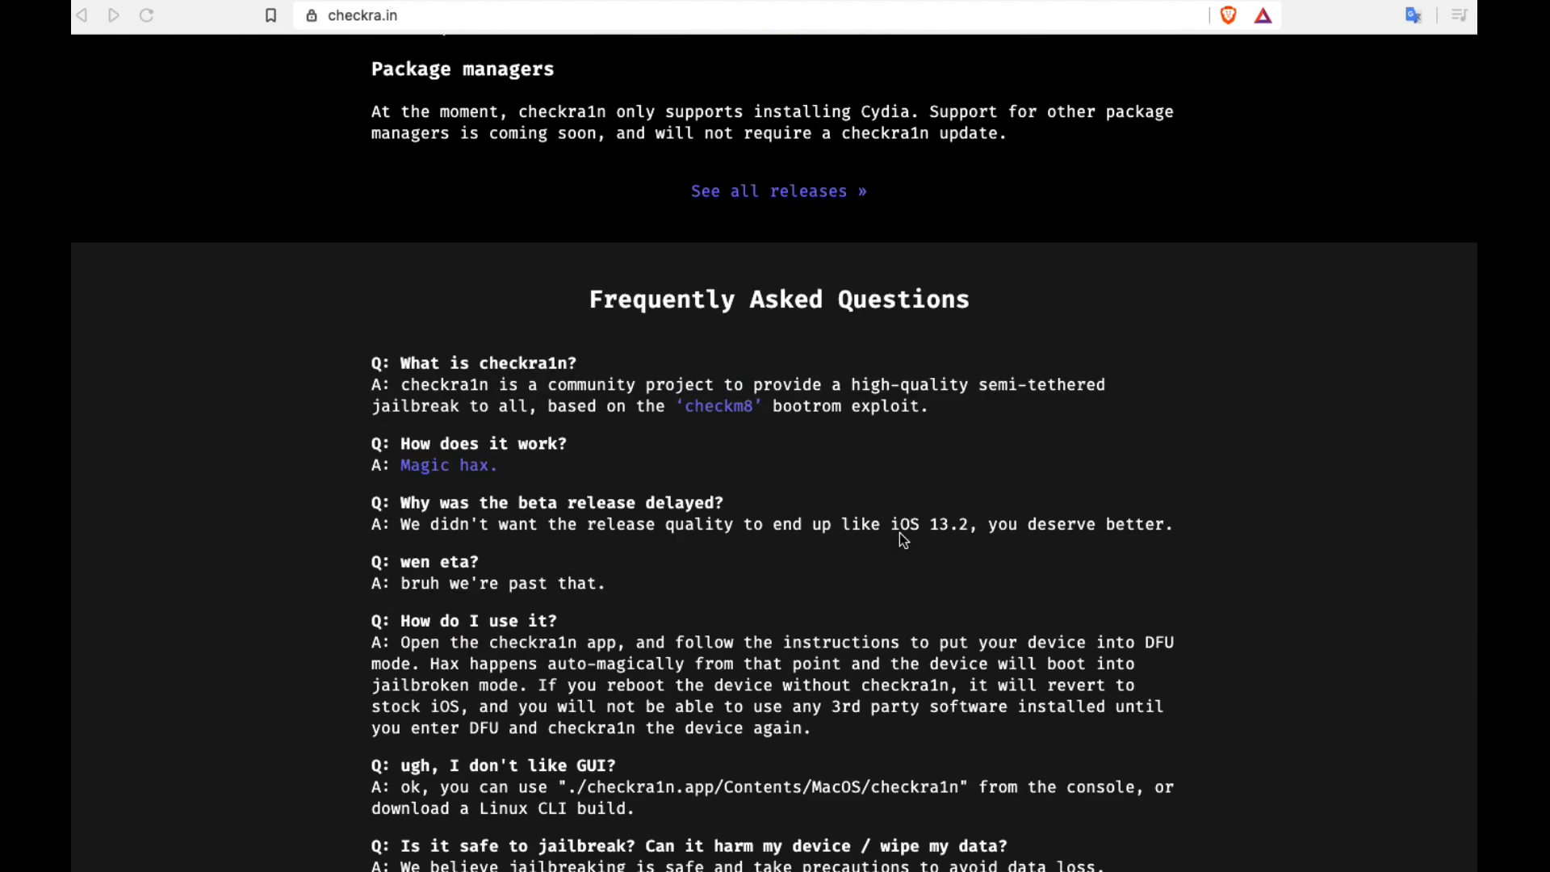
pyautogui.scroll(-3)
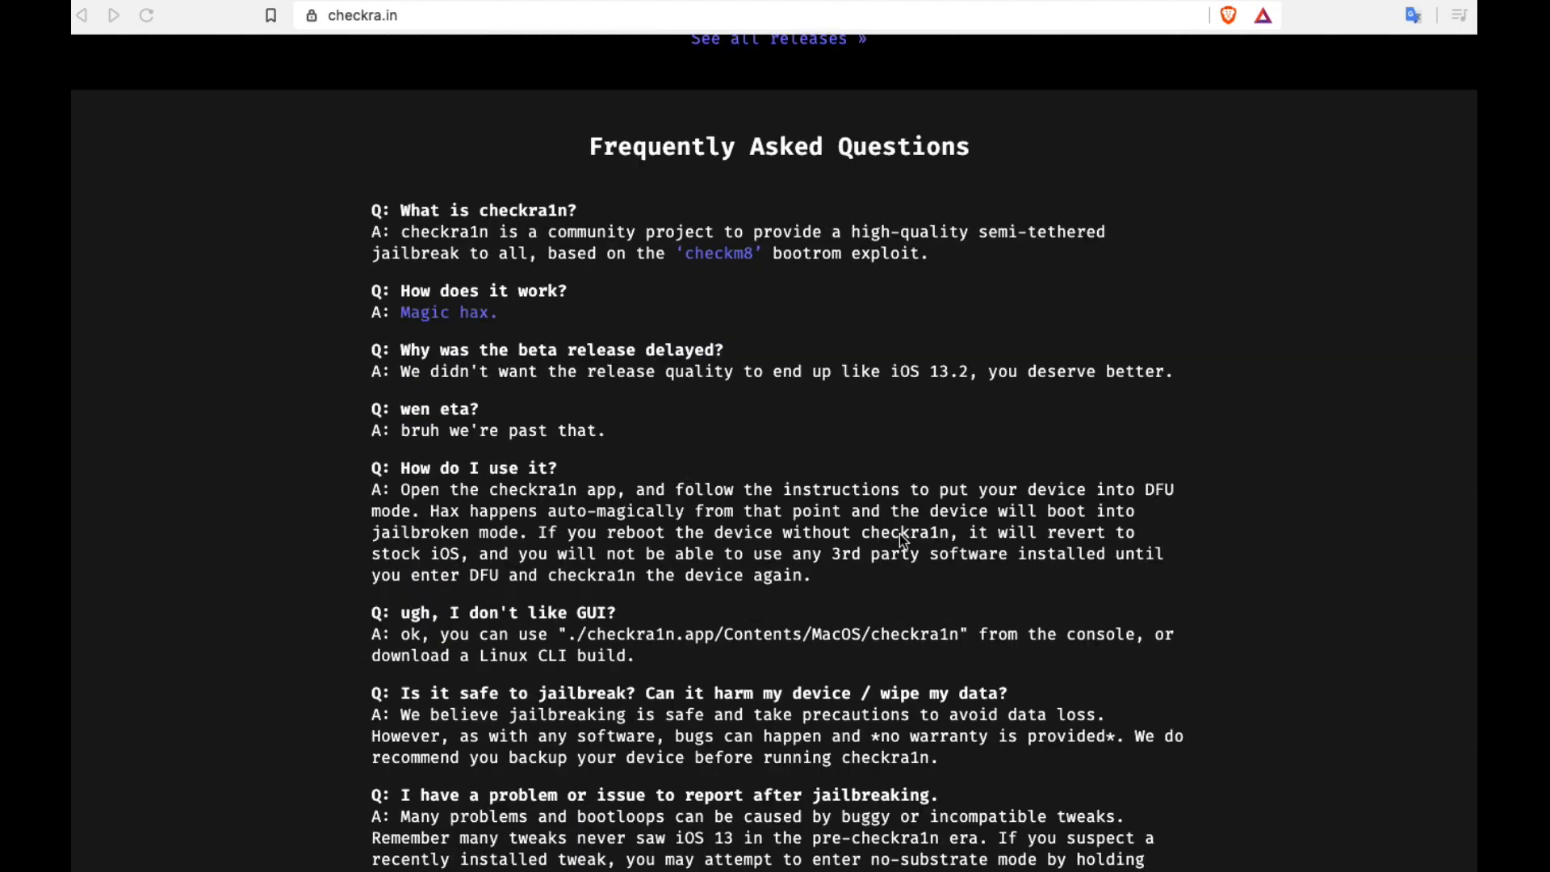
pyautogui.scroll(-3)
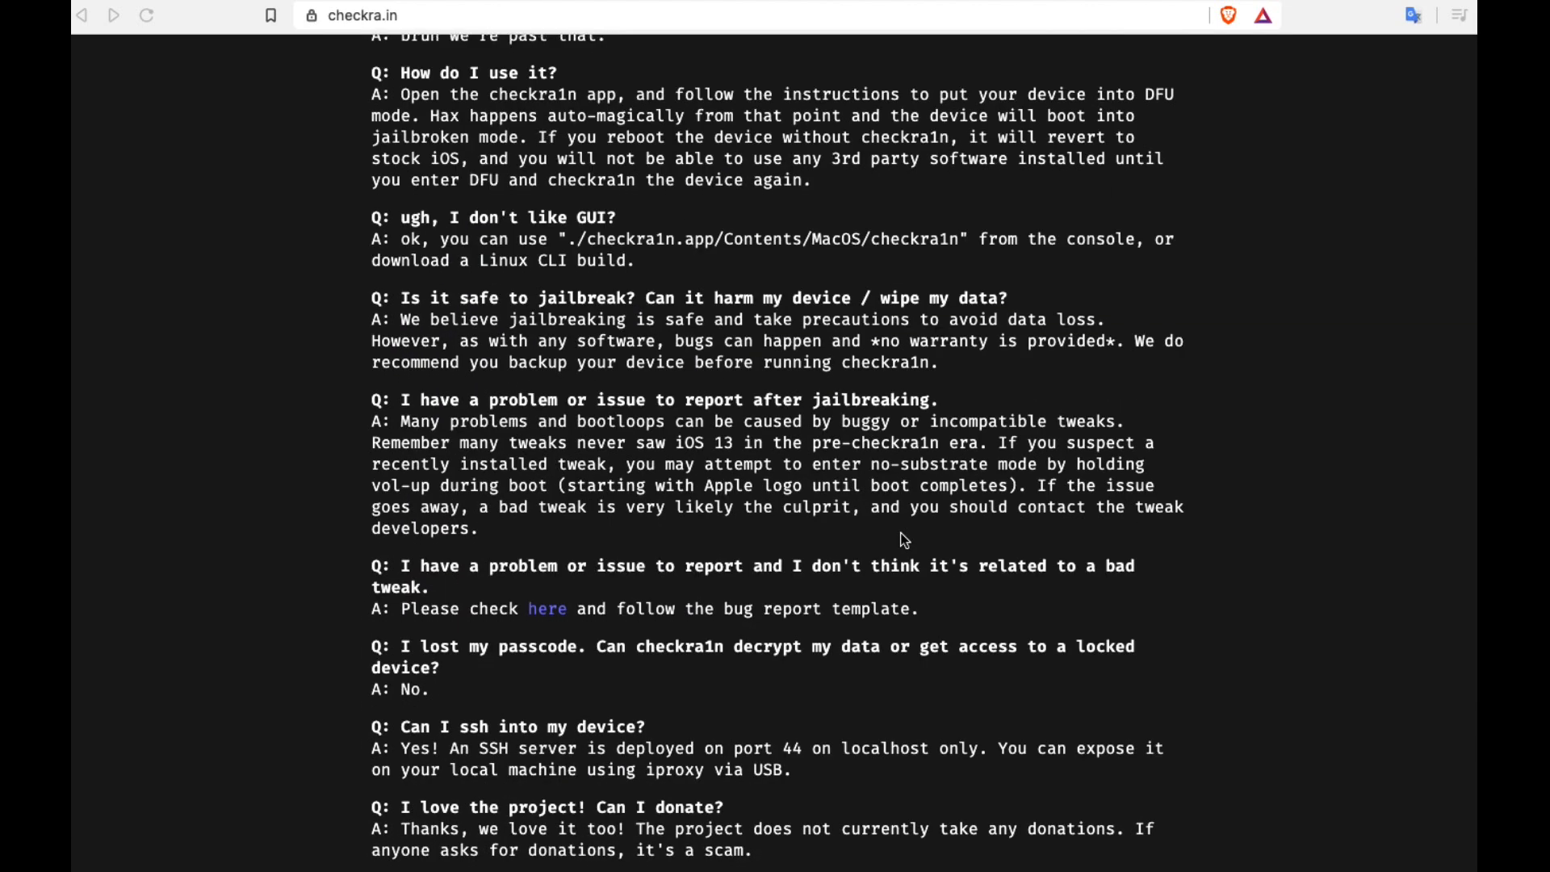
pyautogui.scroll(-3)
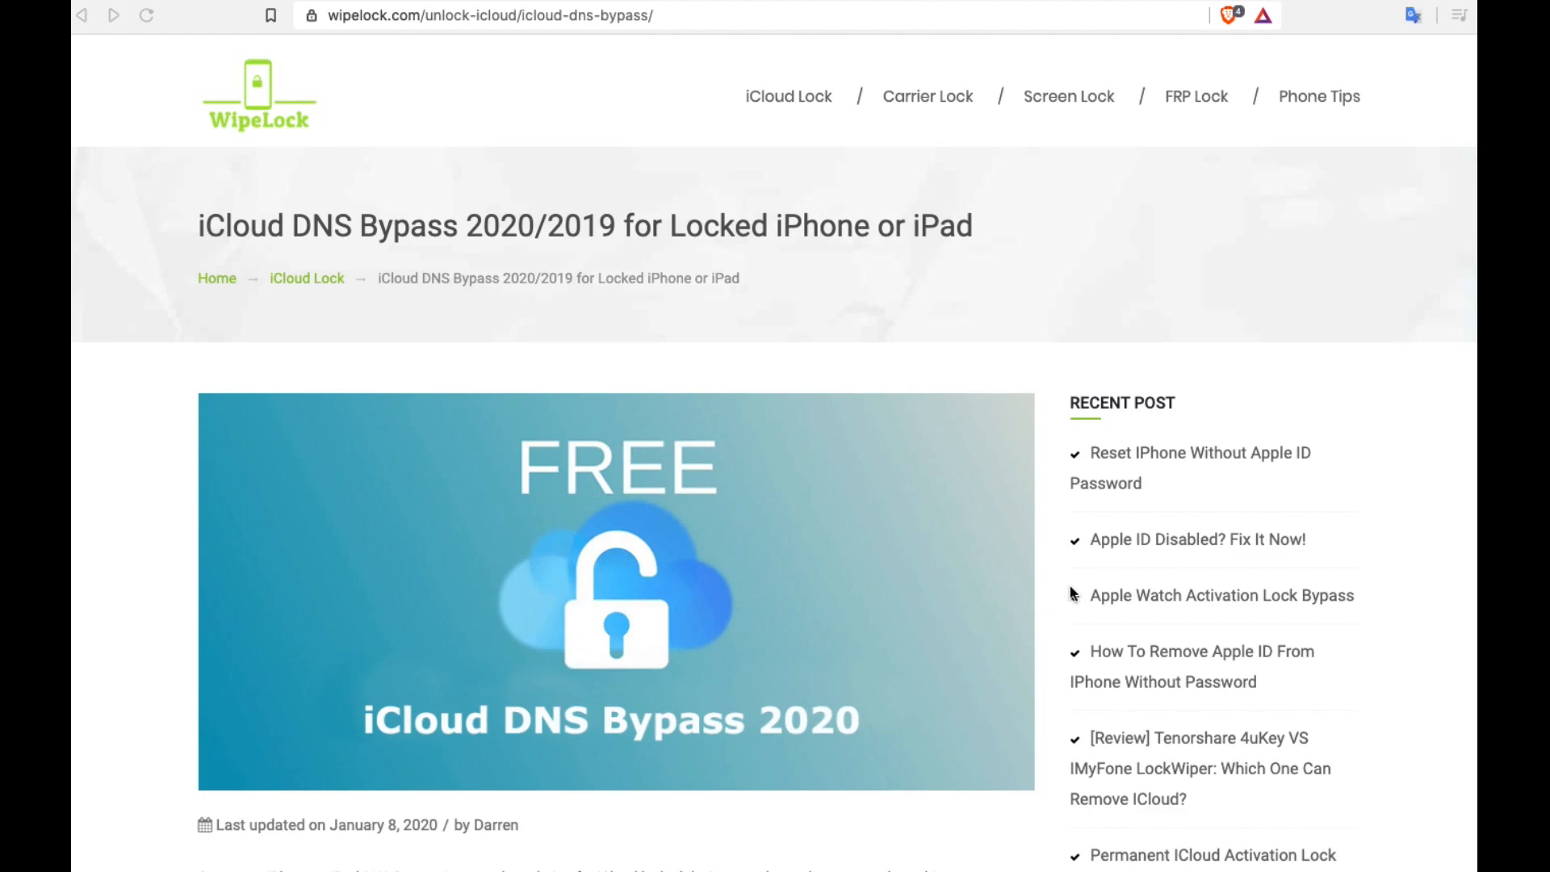
# Scroll the WipeLock DNS bypass article down to section 1.1, its limitations.
pyautogui.scroll(-3)
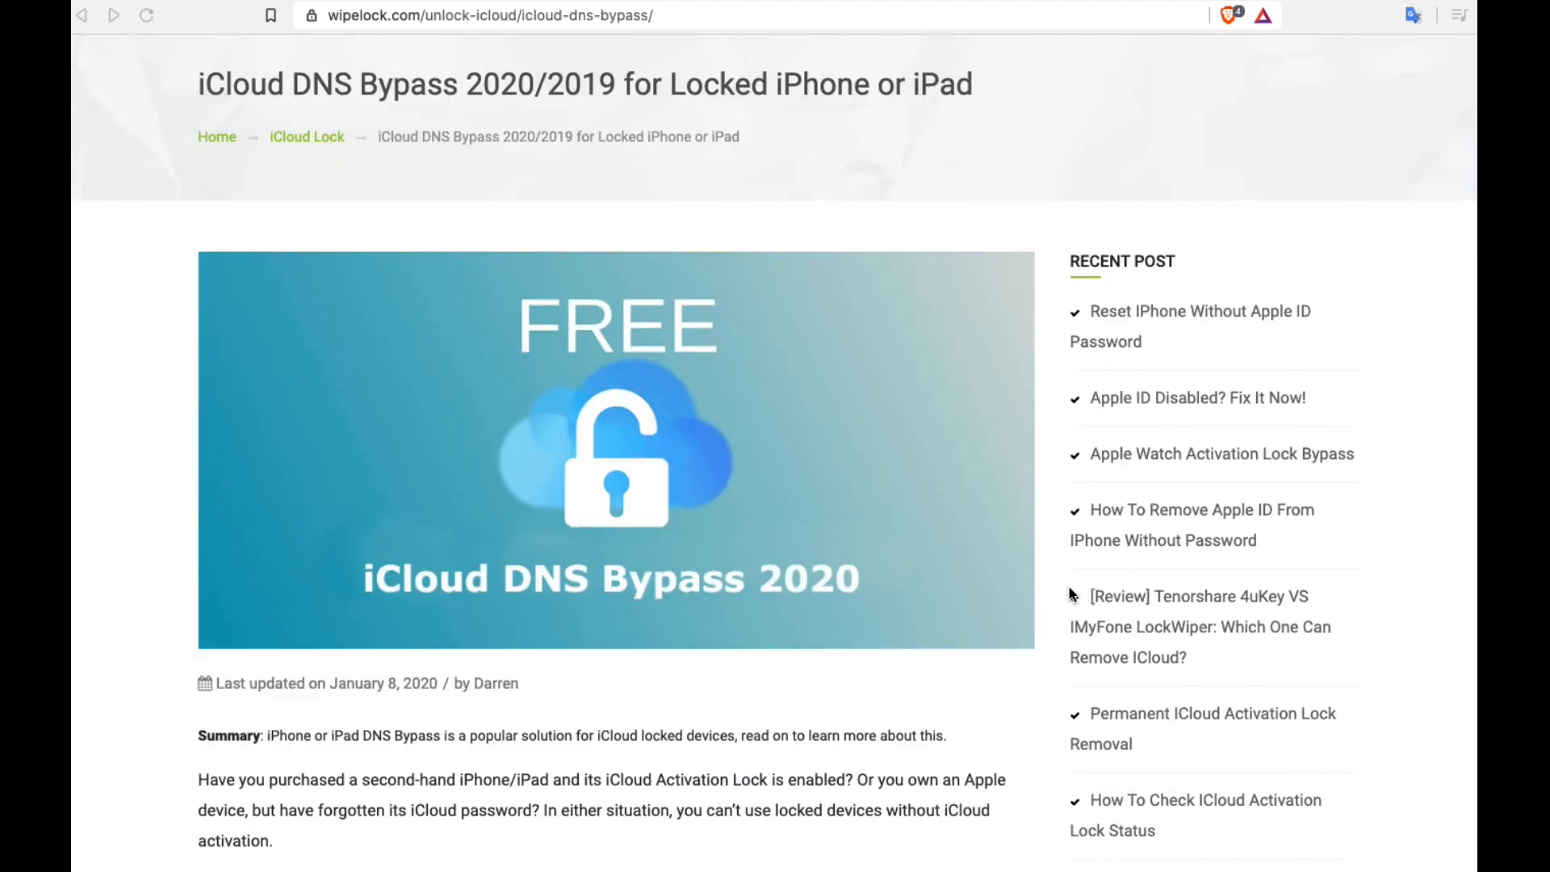
pyautogui.scroll(-3)
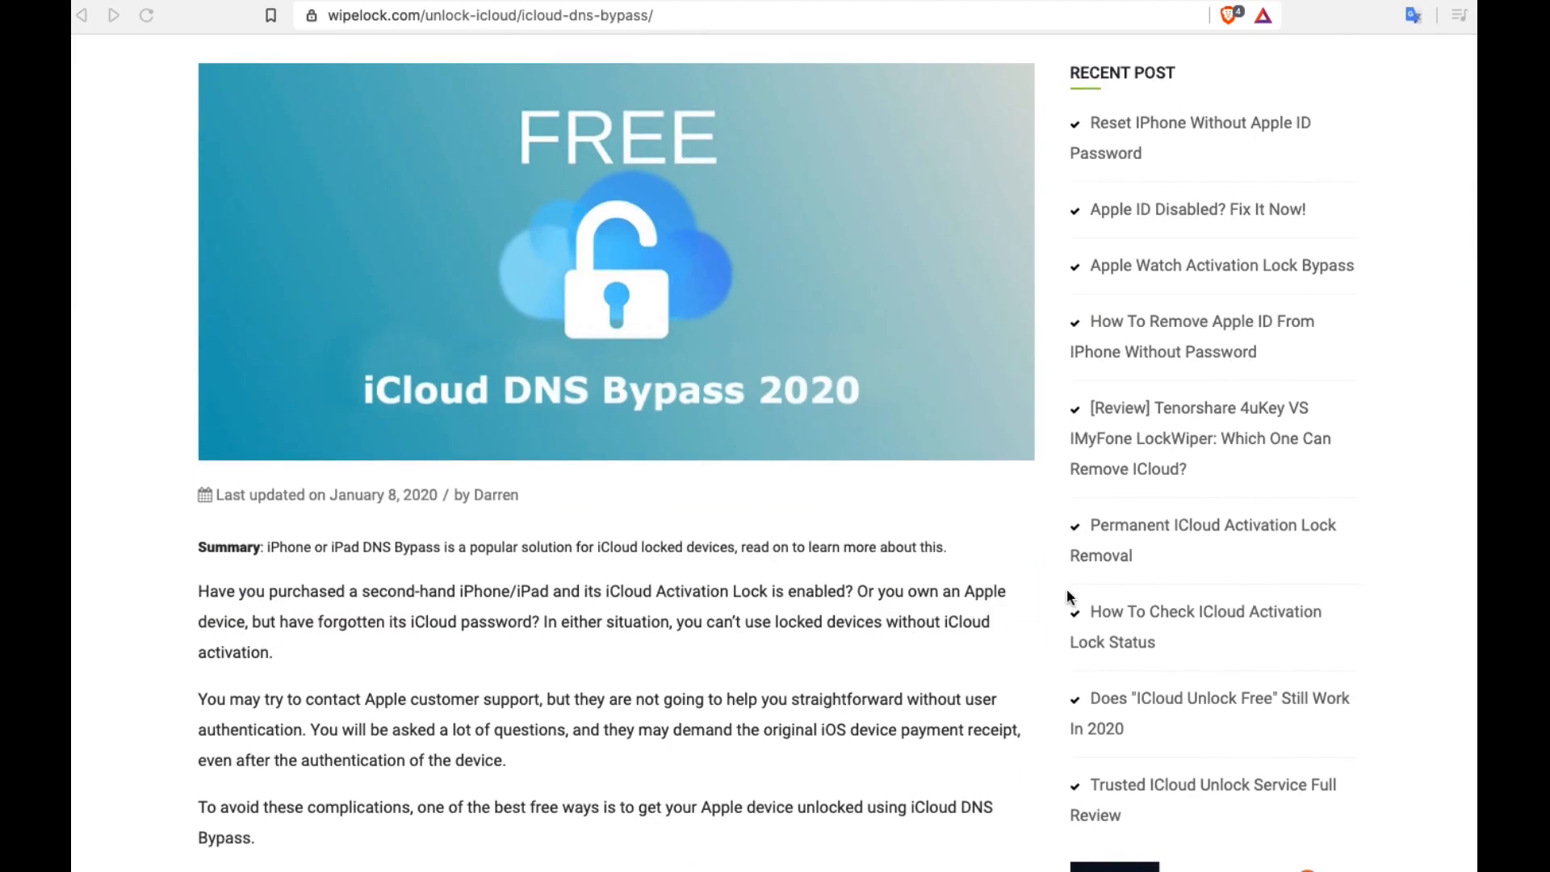
pyautogui.scroll(-3)
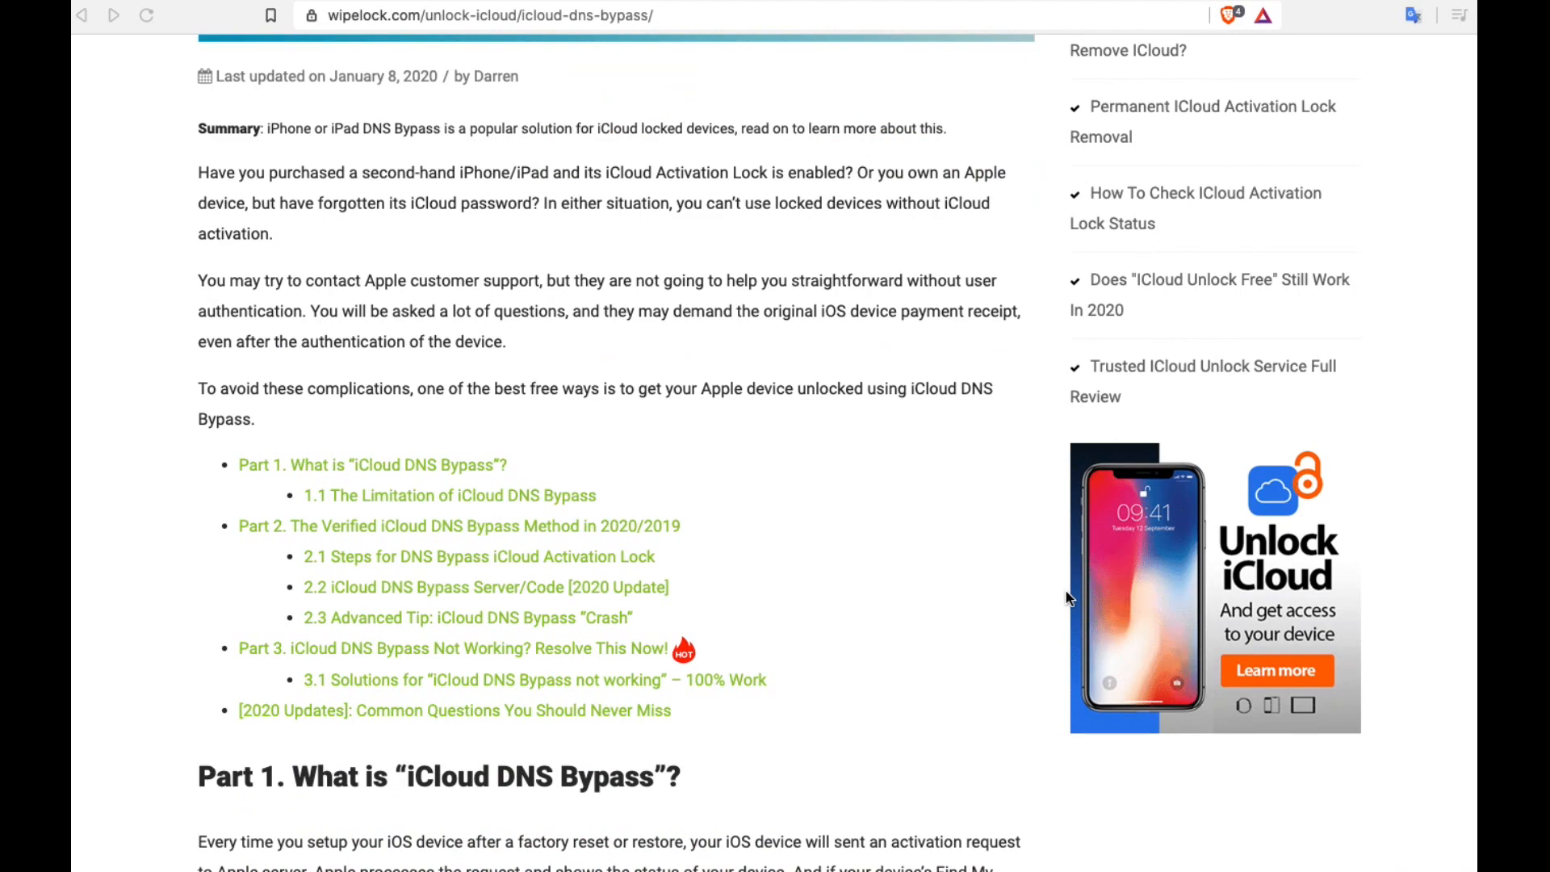
pyautogui.scroll(-3)
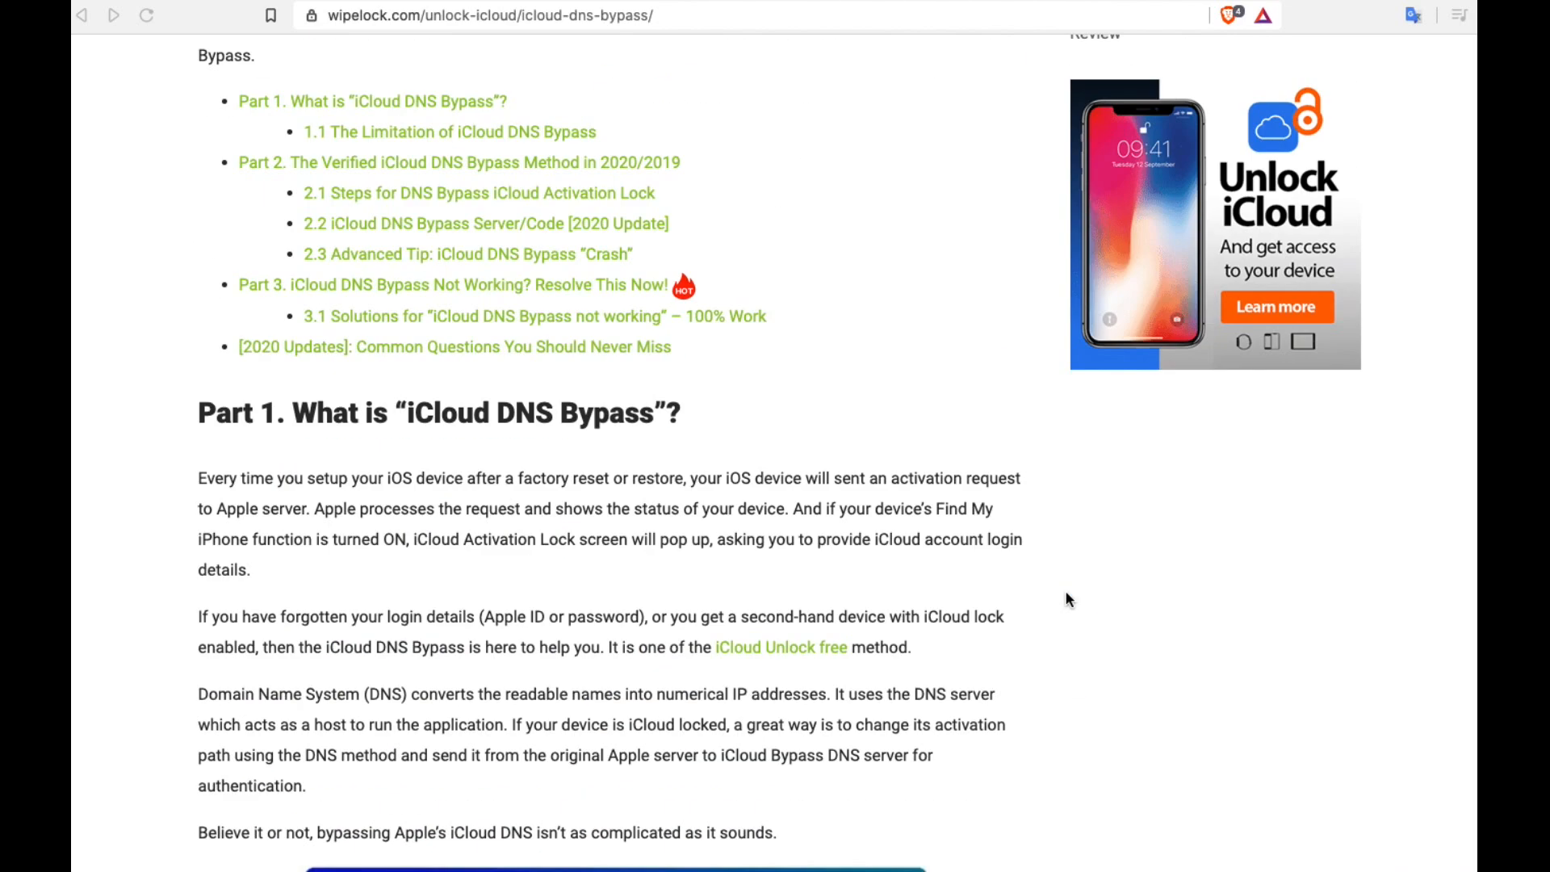
pyautogui.scroll(-3)
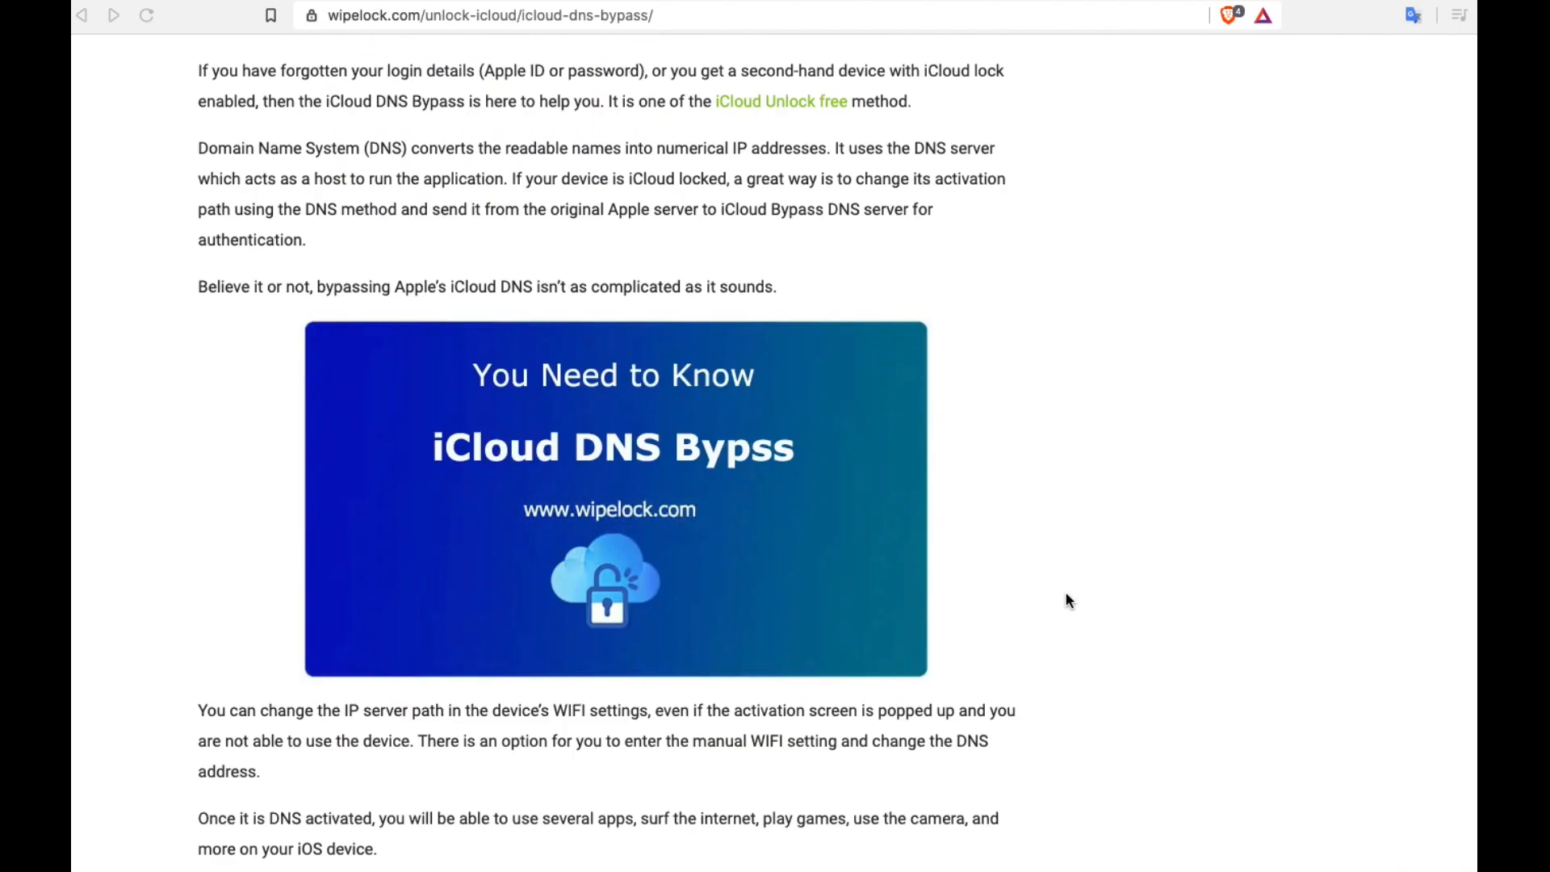
pyautogui.scroll(-3)
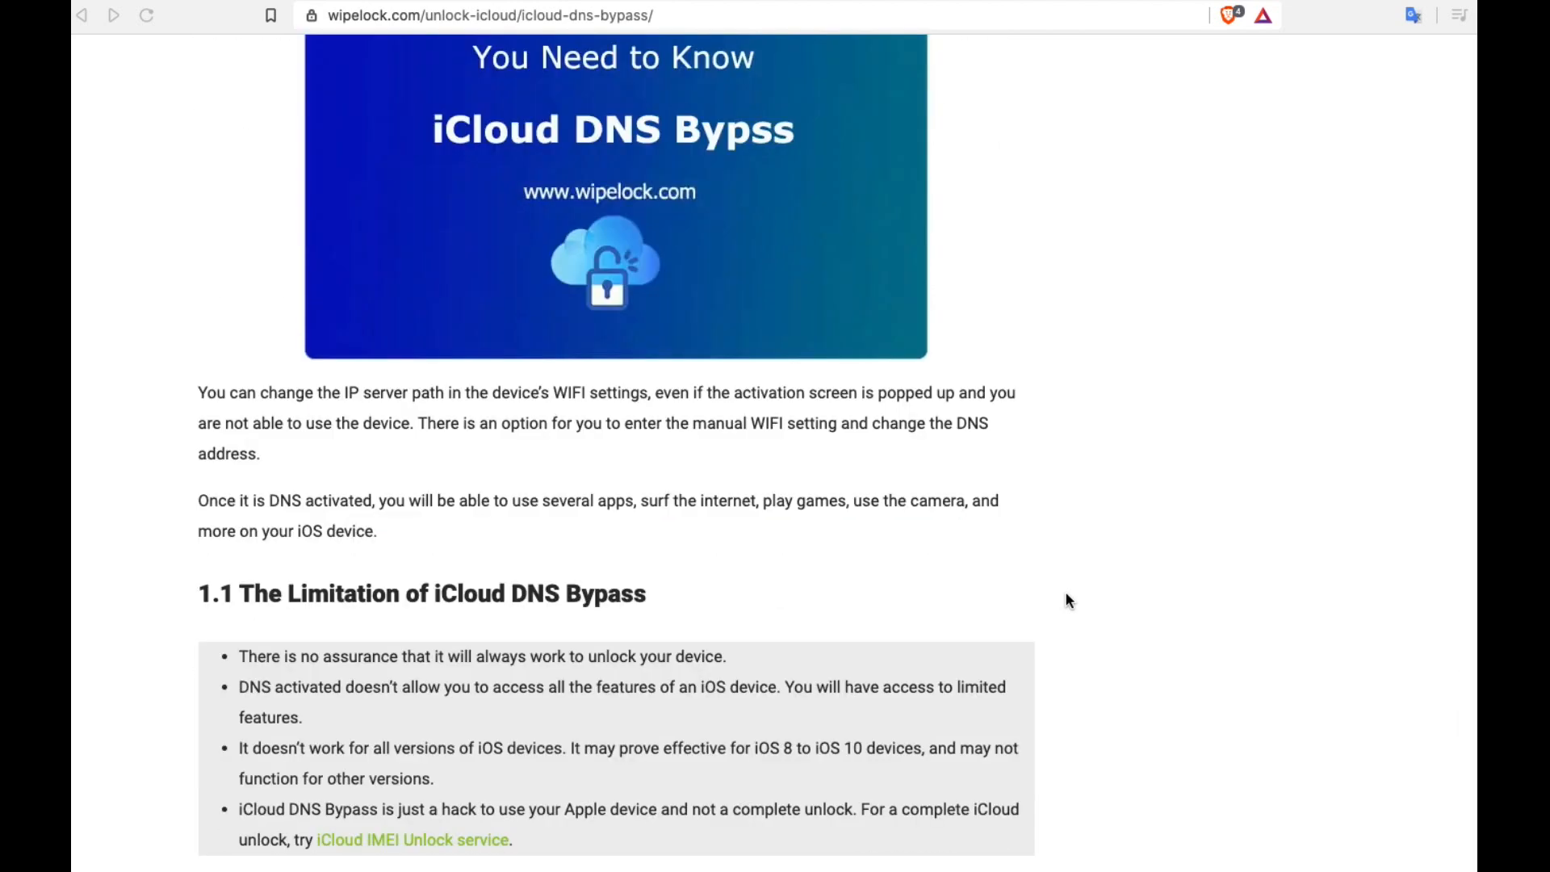
pyautogui.scroll(-3)
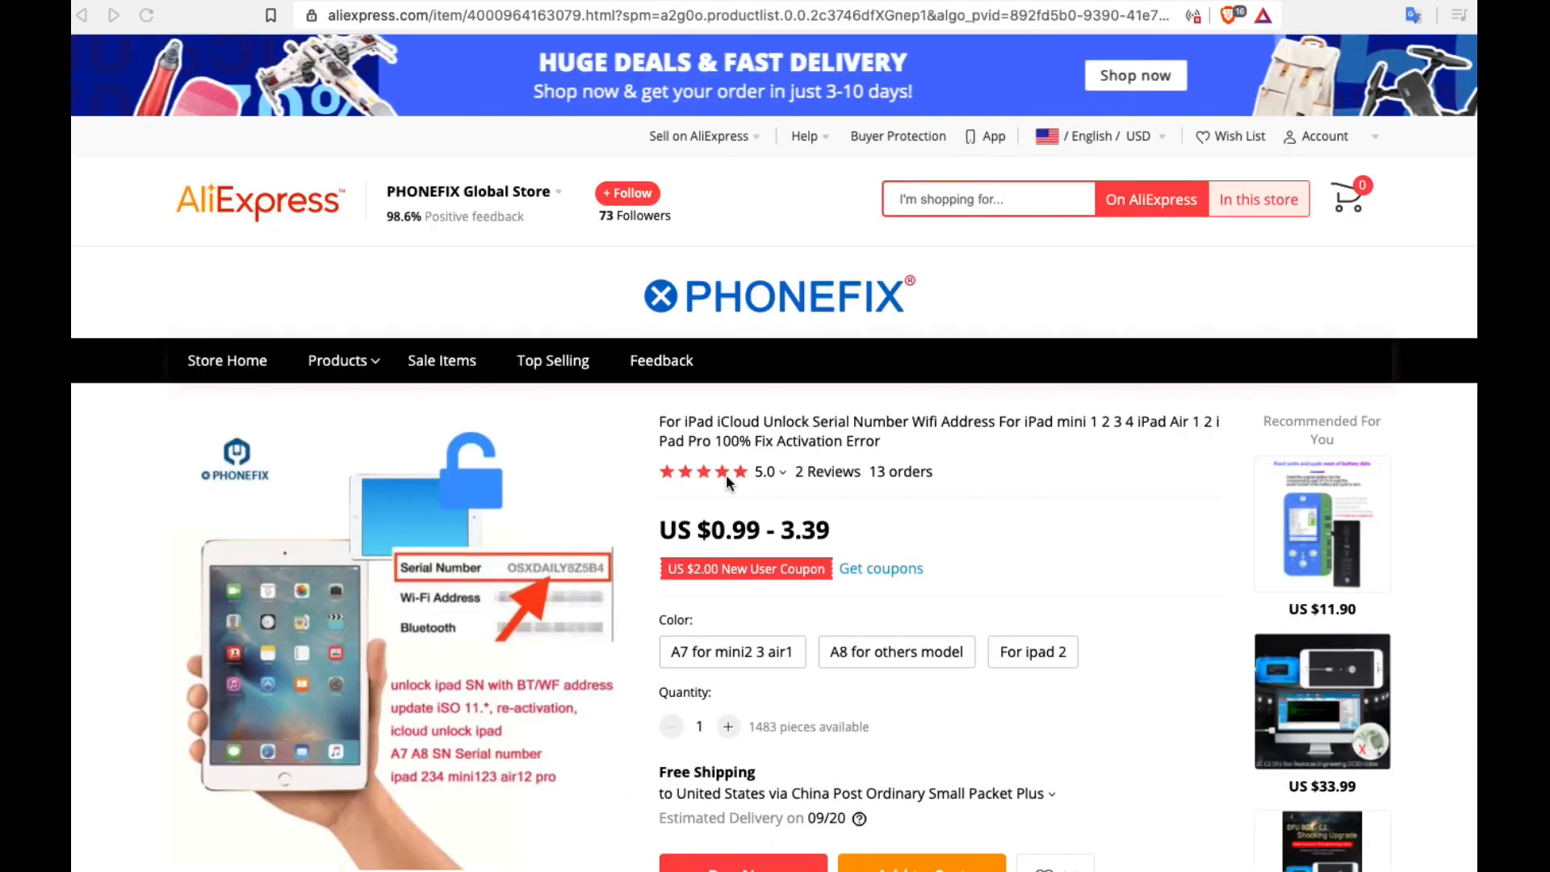
pyautogui.moveTo(914, 234)
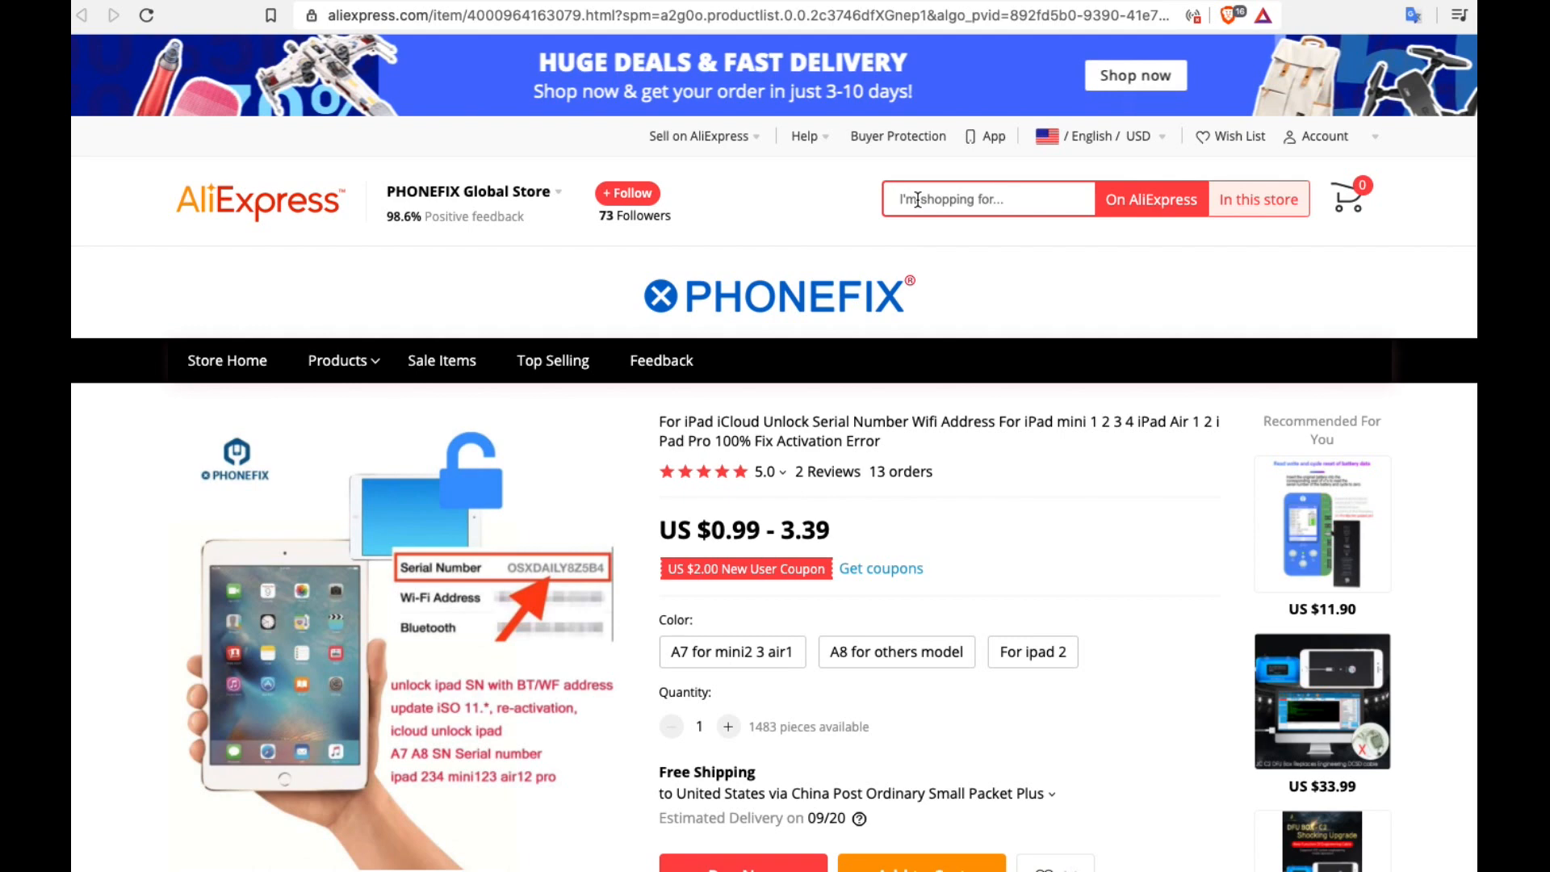
# Search AliExpress for 'ipad serial' and open a BCDphoneparts serial number listing.
pyautogui.write('ipad serial')
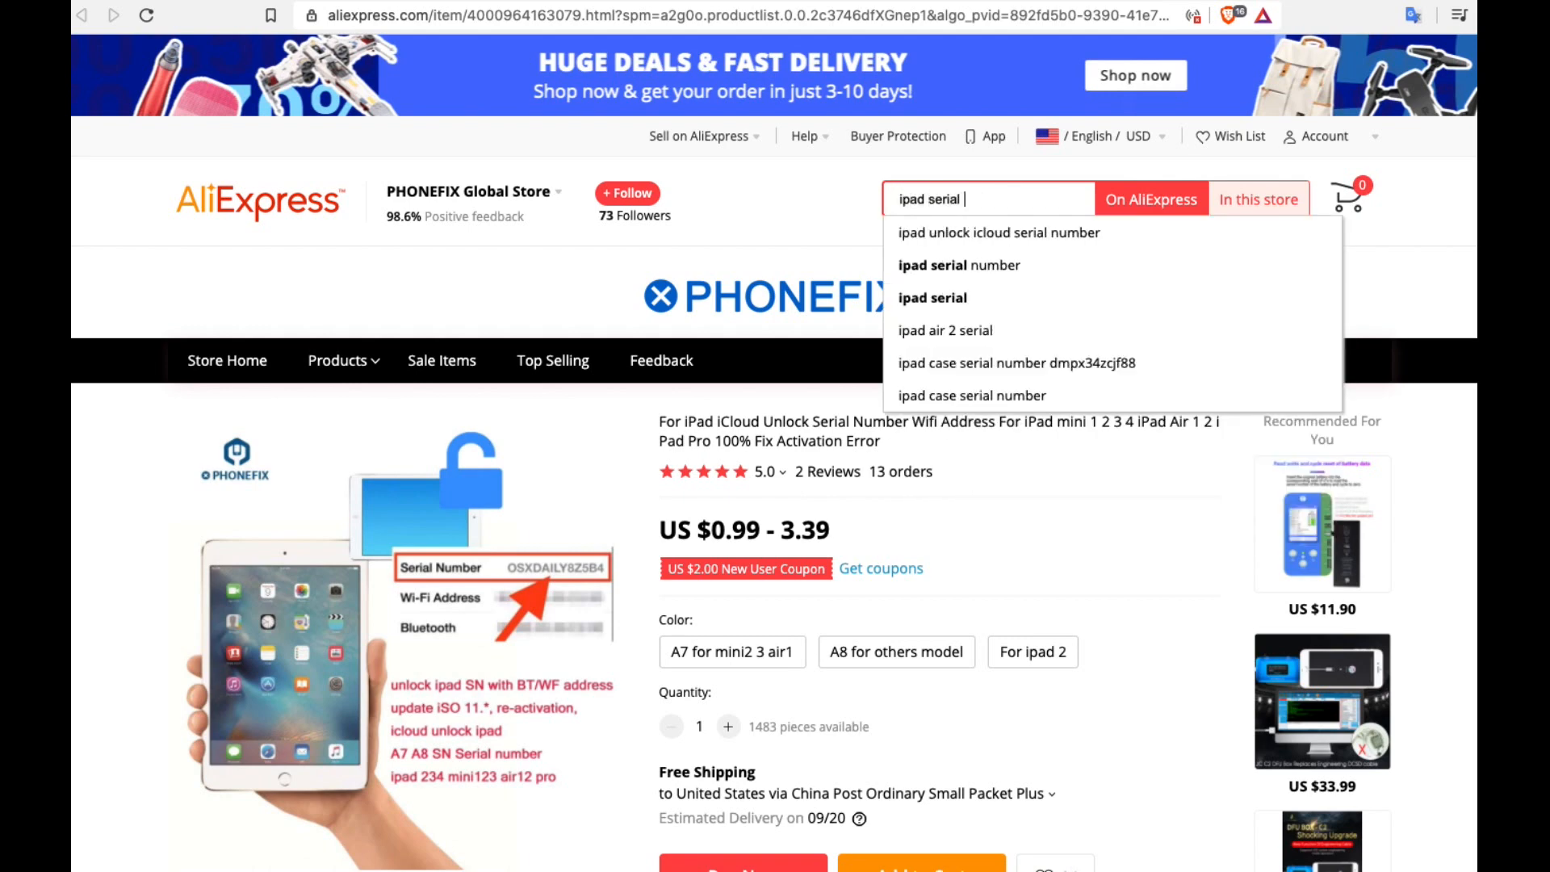
pyautogui.click(957, 265)
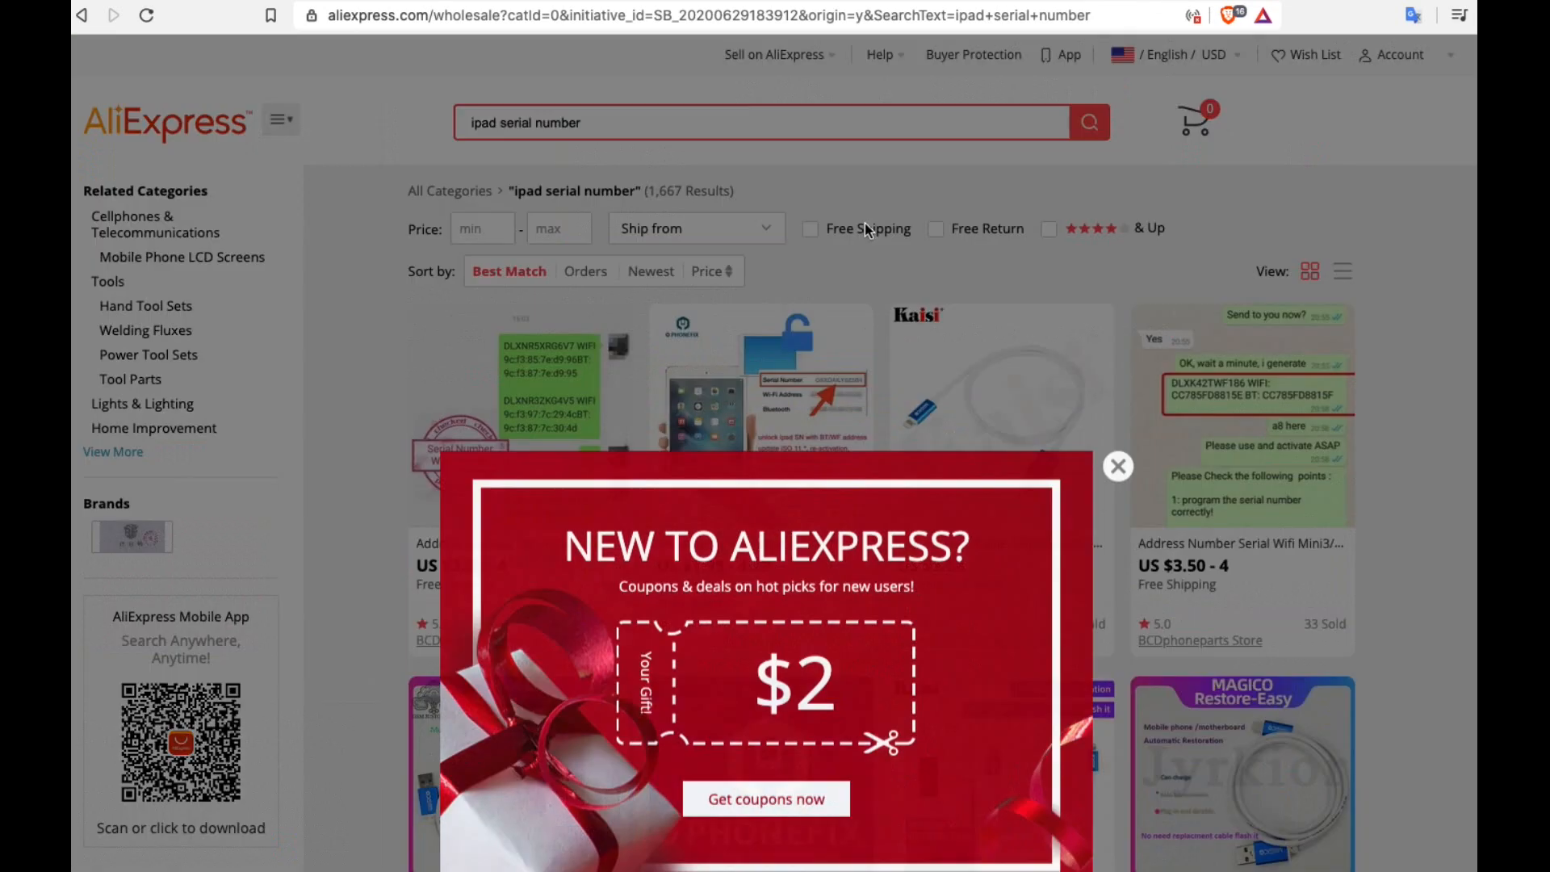
pyautogui.click(1117, 465)
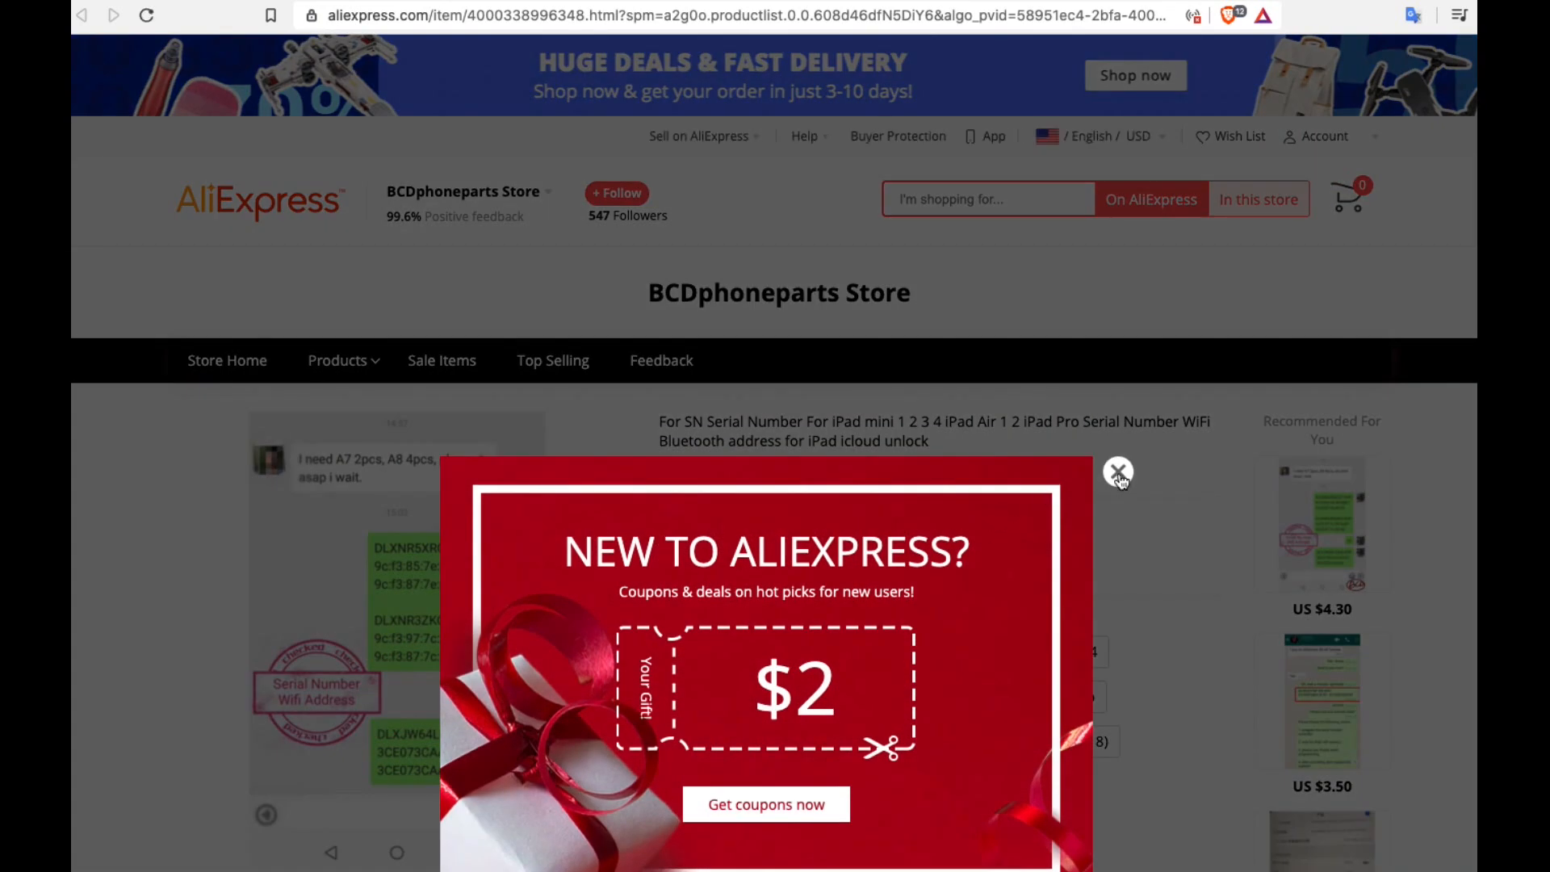
# Dismiss the coupon popup and attempt Buy Now, getting the missing-option warning.
pyautogui.click(1117, 471)
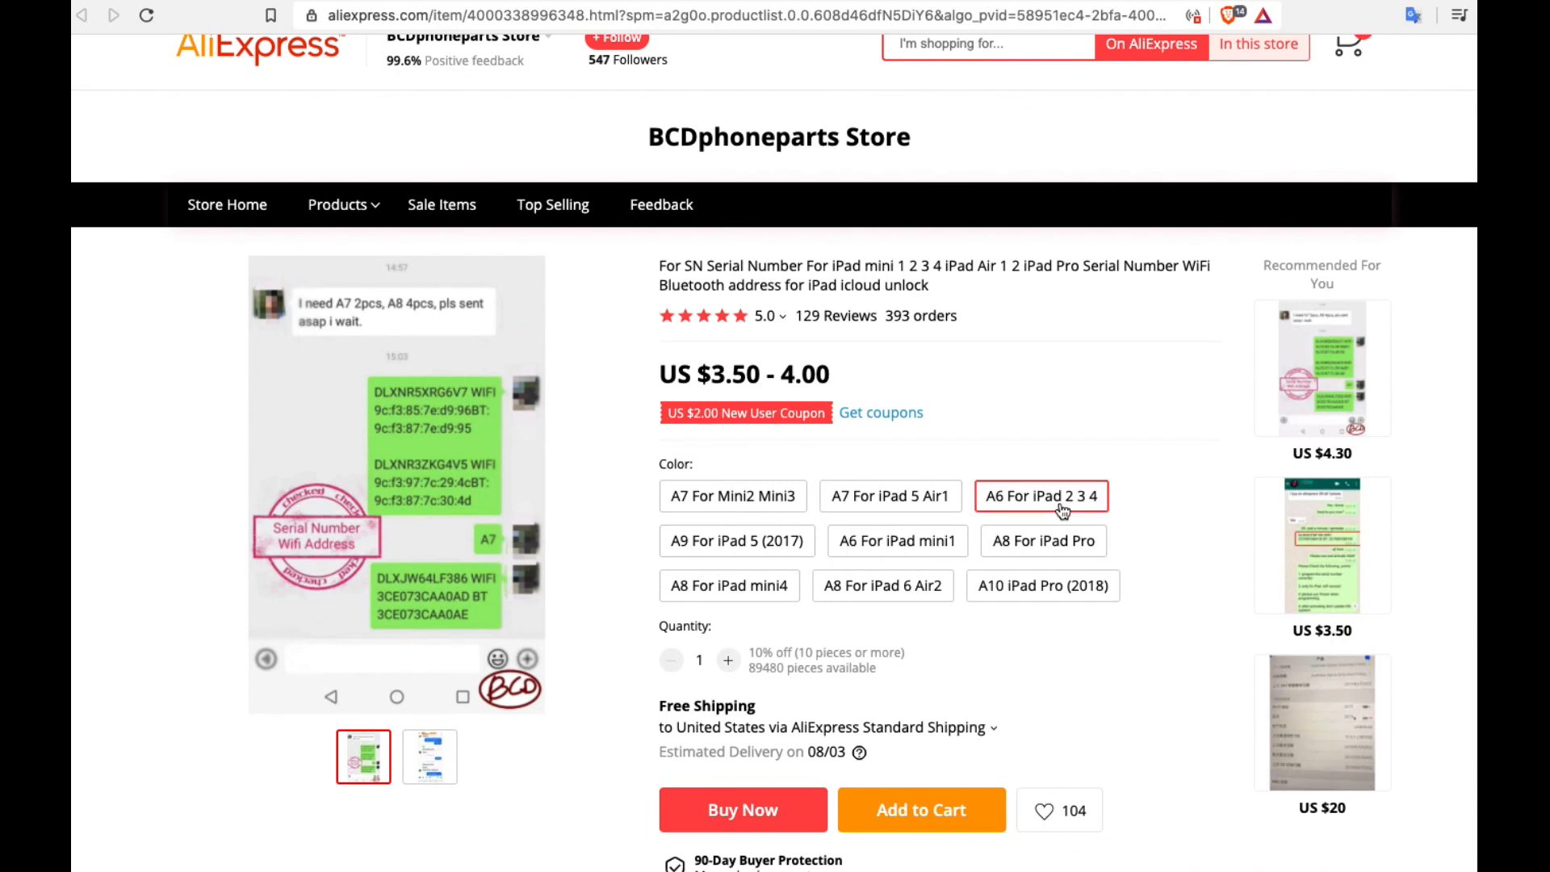
pyautogui.scroll(-3)
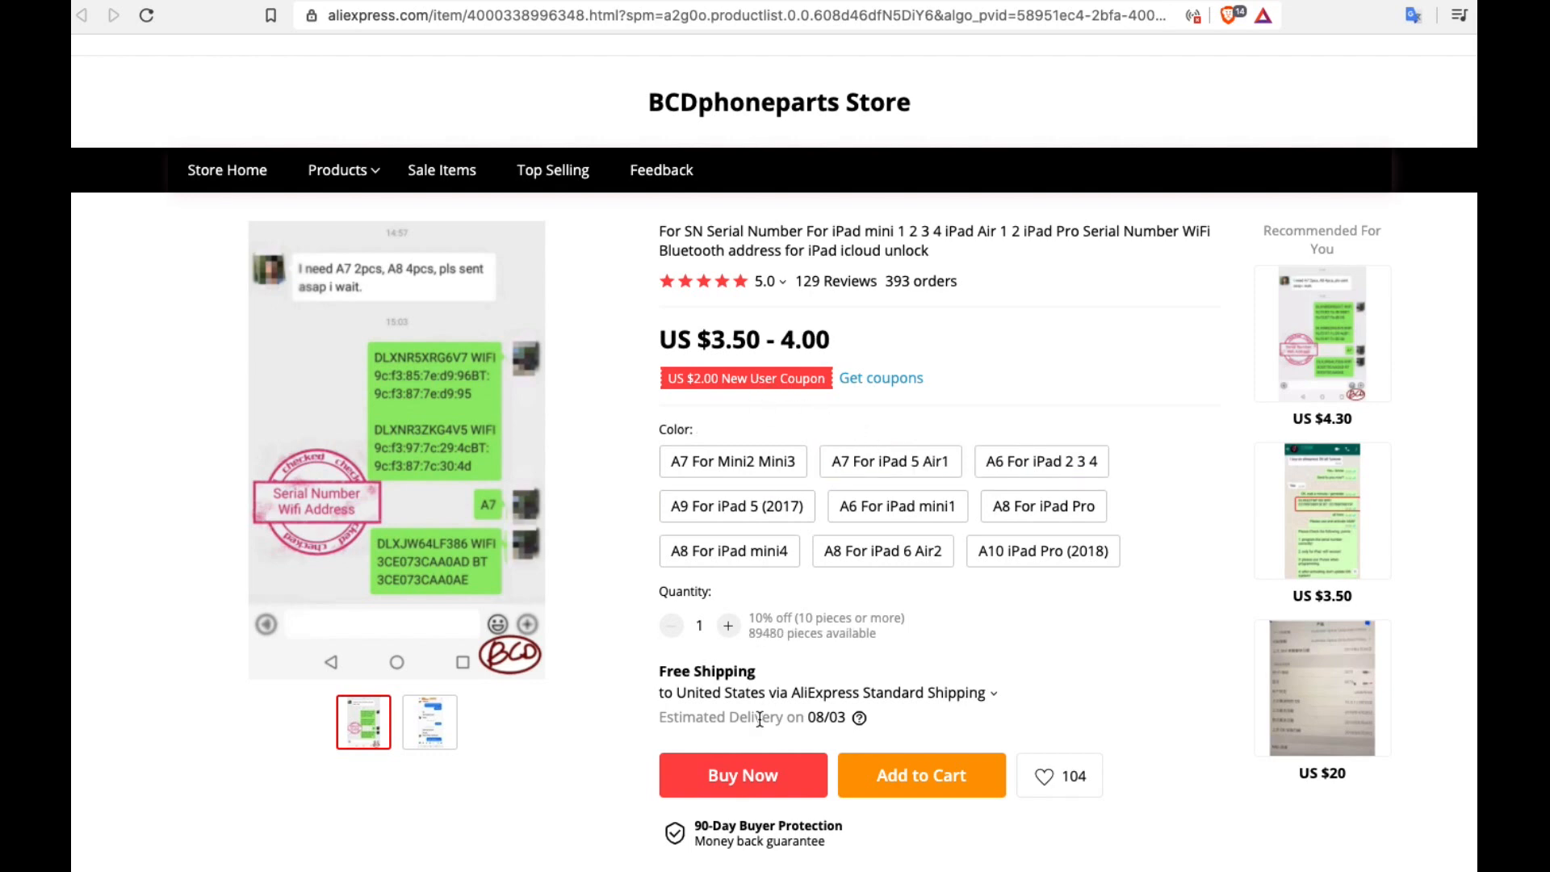
pyautogui.click(743, 774)
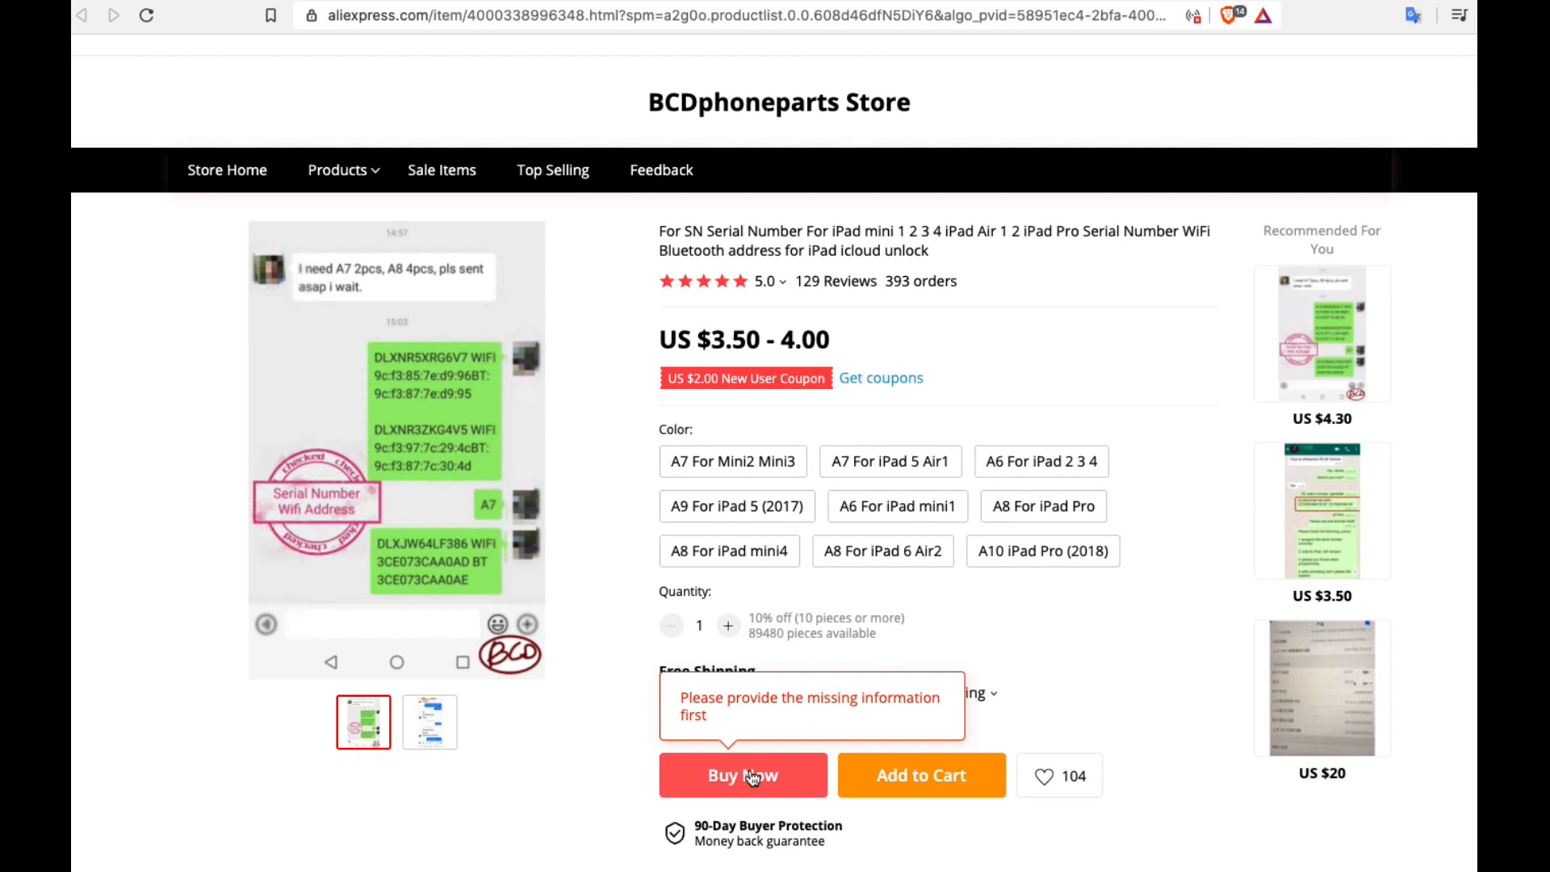